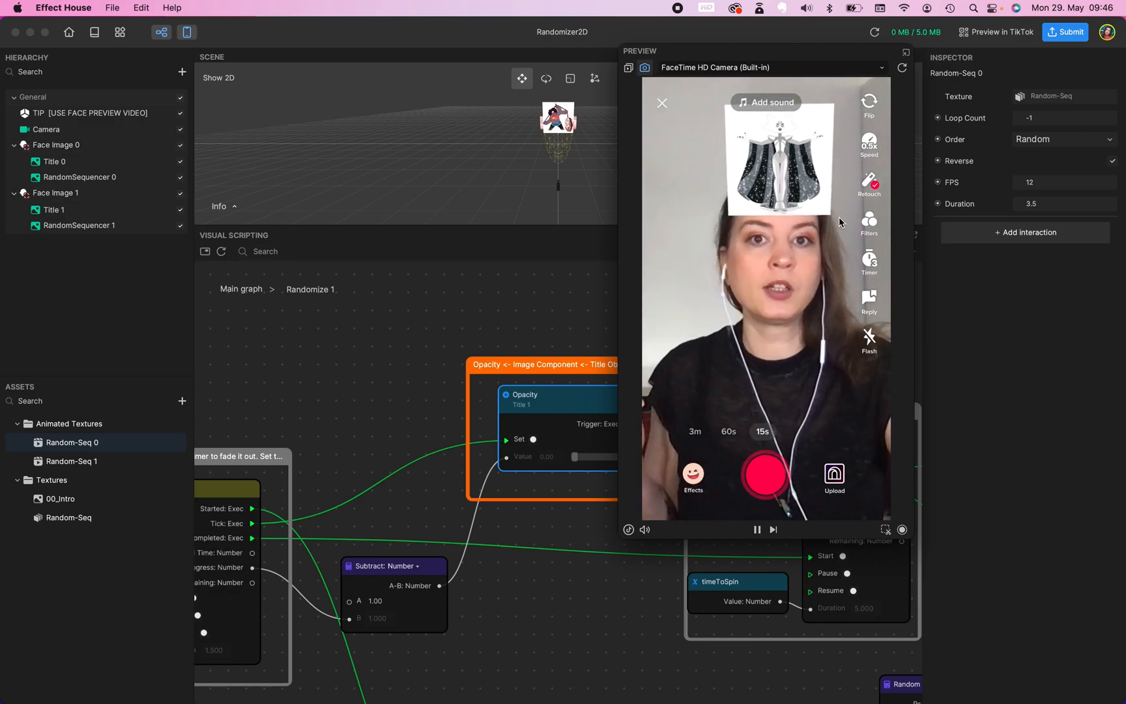
Switch the preview to the Idle (Group 1) sample video, then quit Effect House.
click(631, 68)
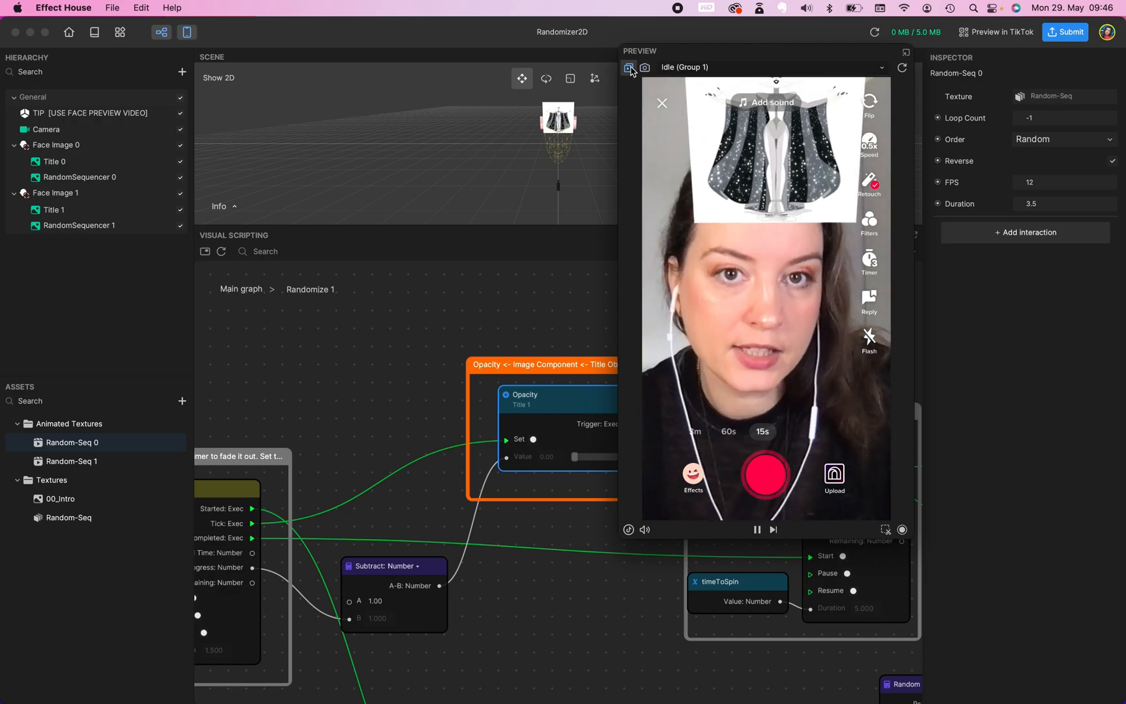
click(902, 68)
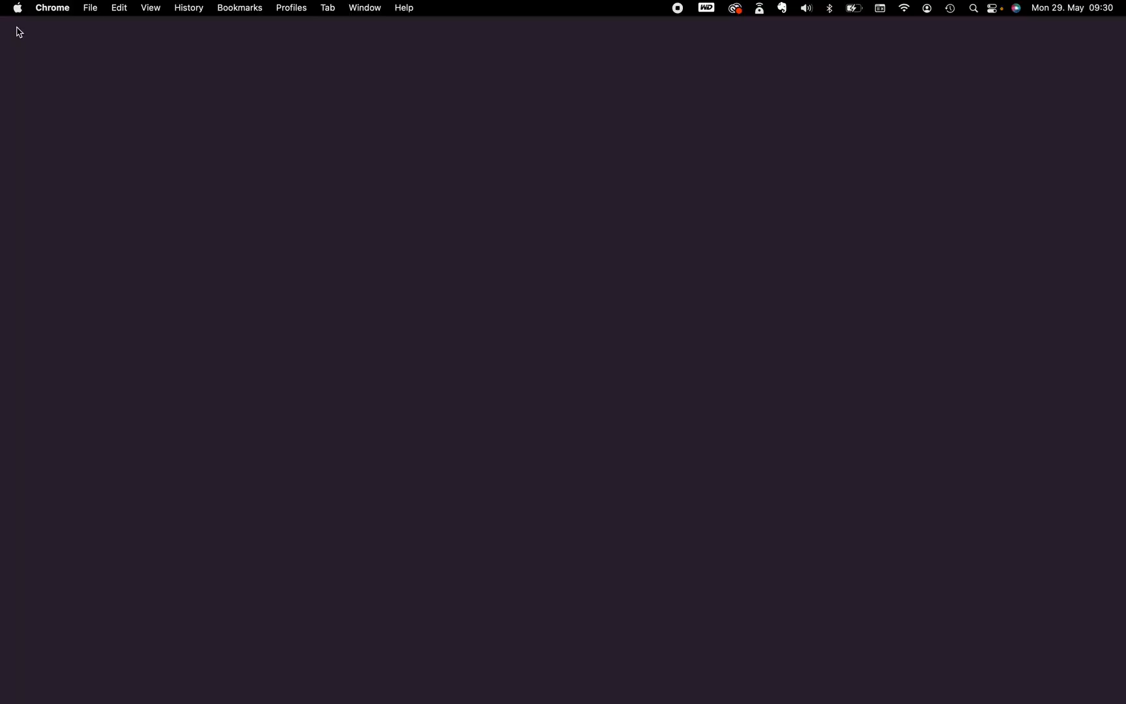
Browse the Interactive templates and scroll down to Randomizer2D.
click(972, 8)
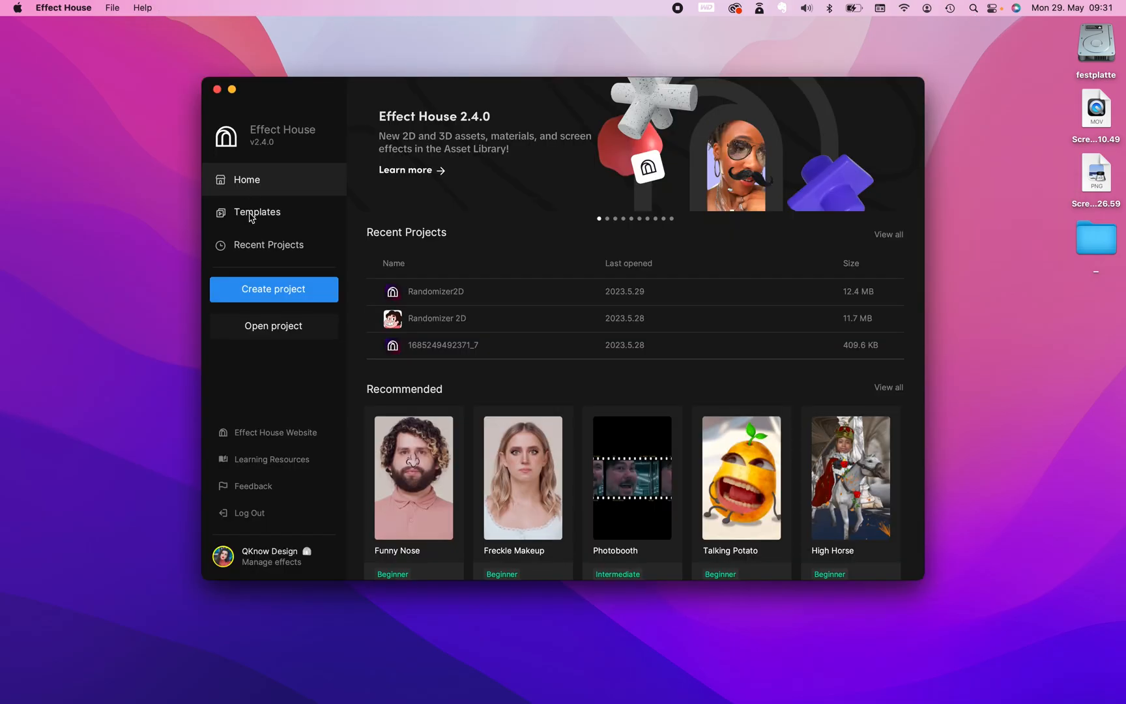
click(256, 212)
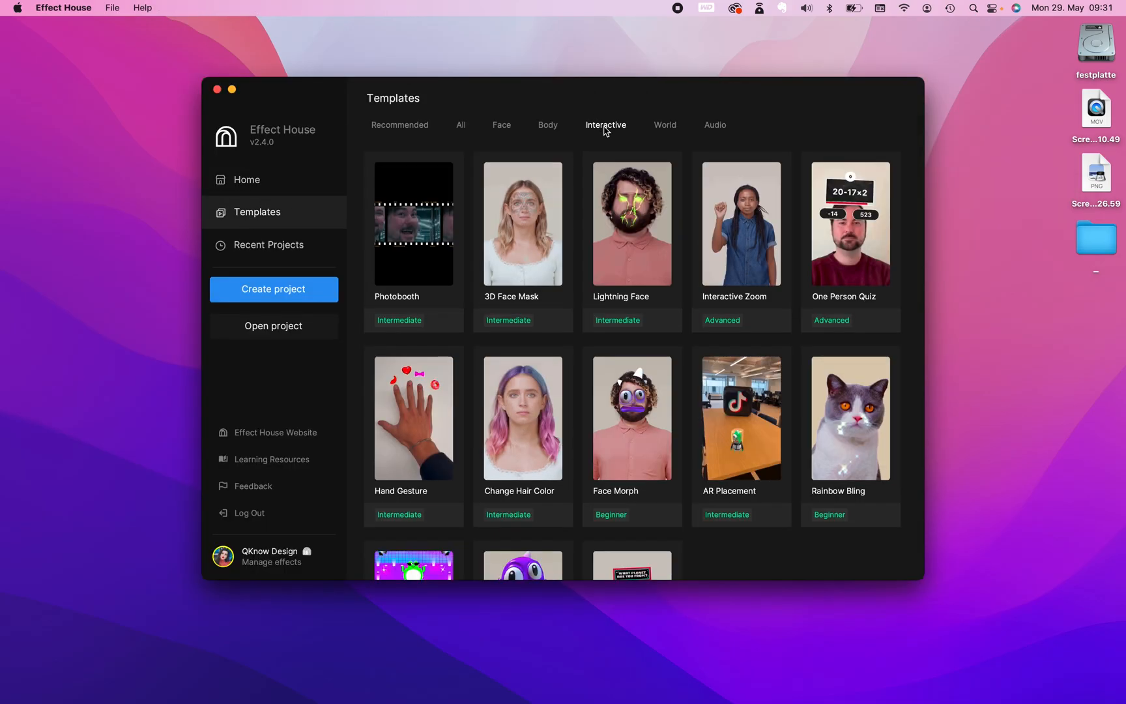
scroll(down, 3)
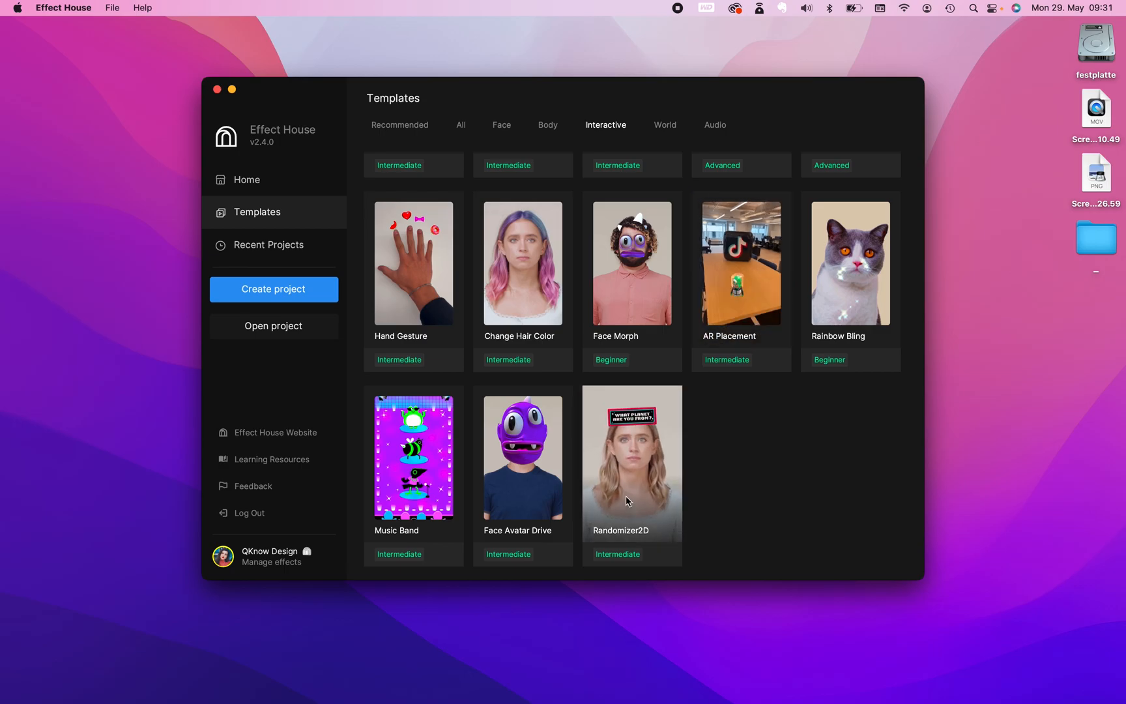
mouse_move(652, 458)
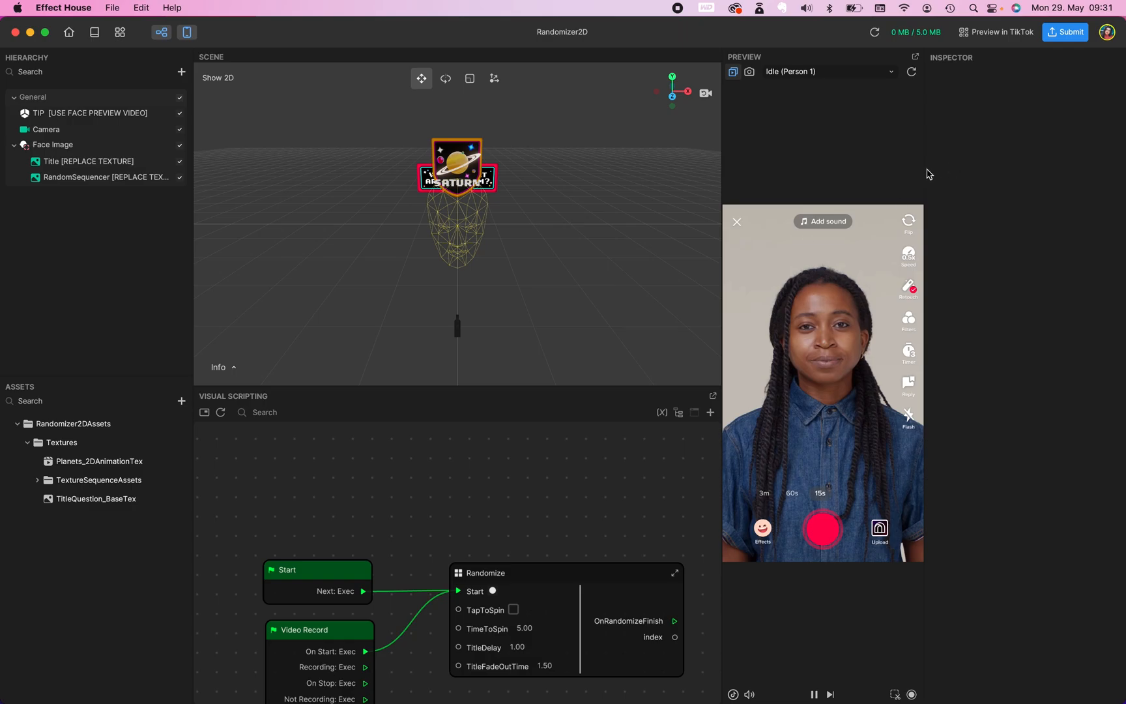
Preview on the FaceTime HD Camera and show RandomSequencer's properties in the Inspector.
click(749, 71)
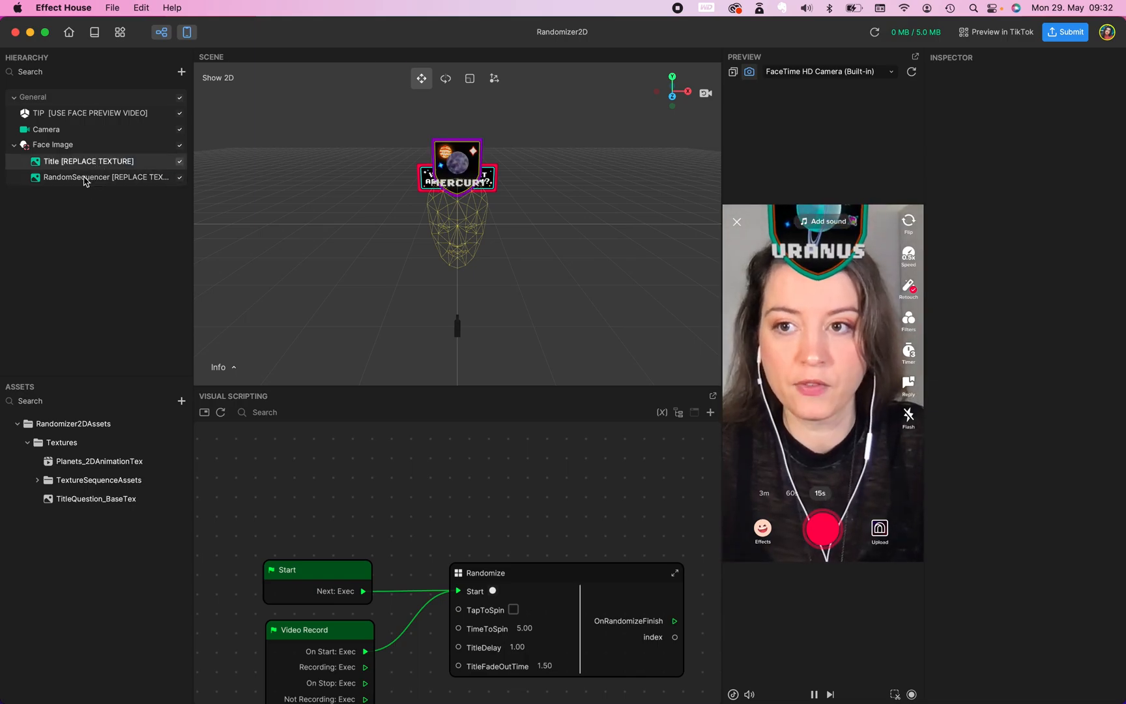
click(106, 178)
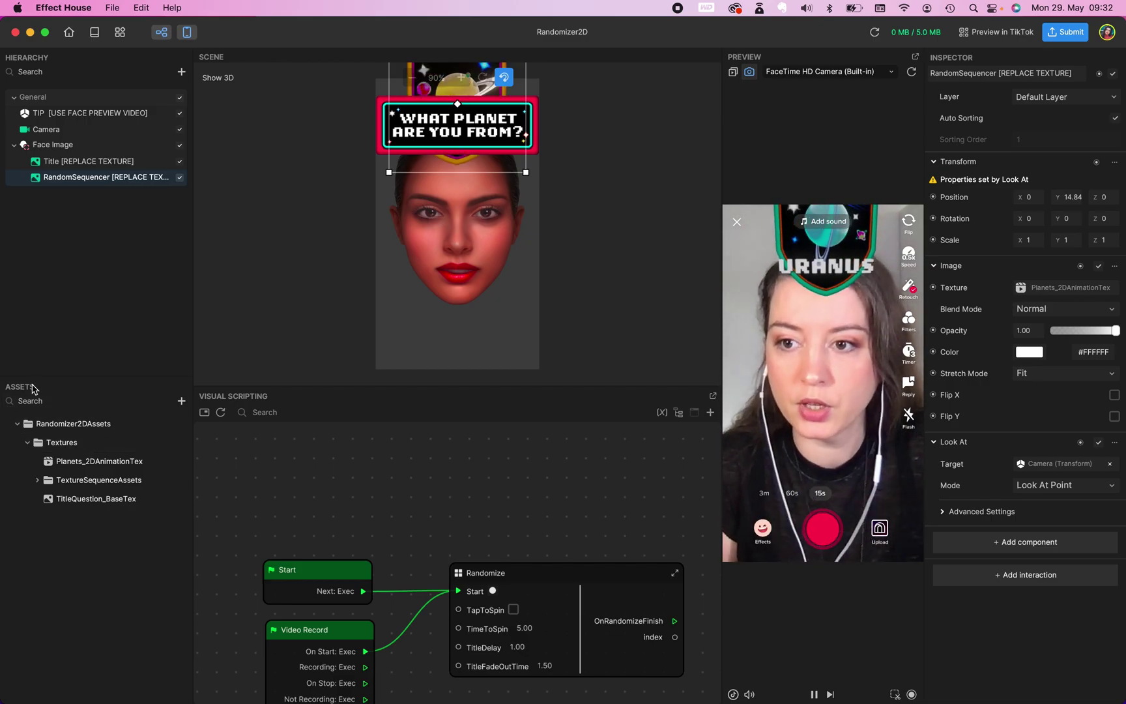
click(181, 401)
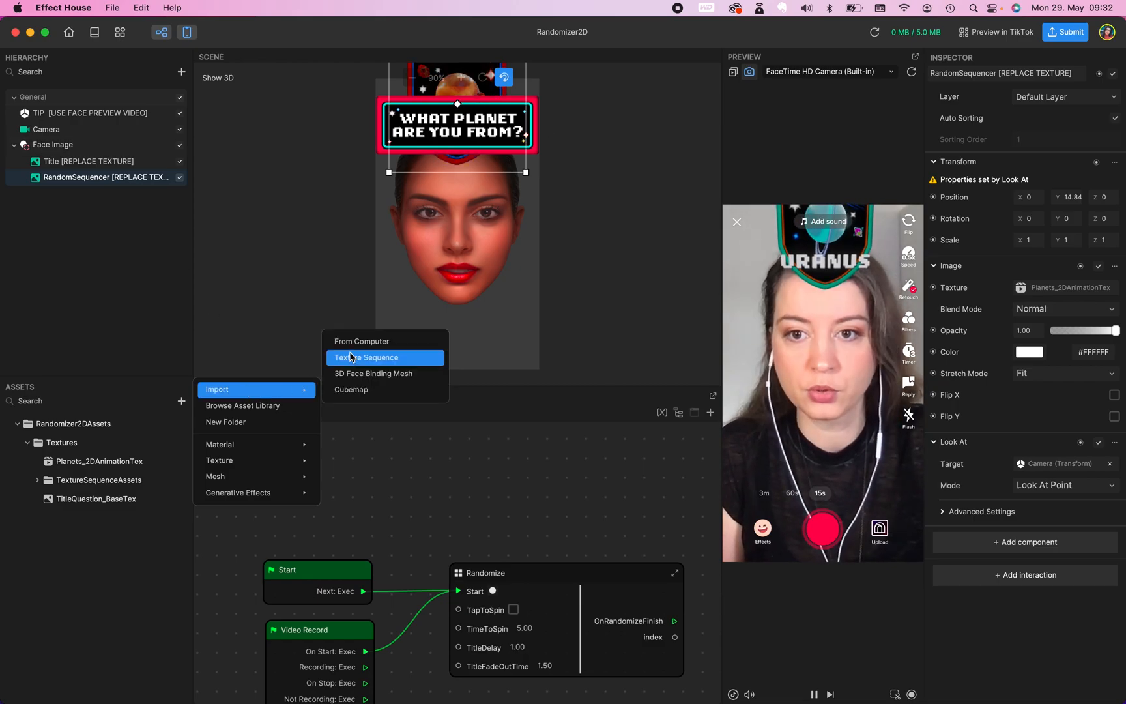
Import 00_intro.png from the material folder as a texture.
click(361, 341)
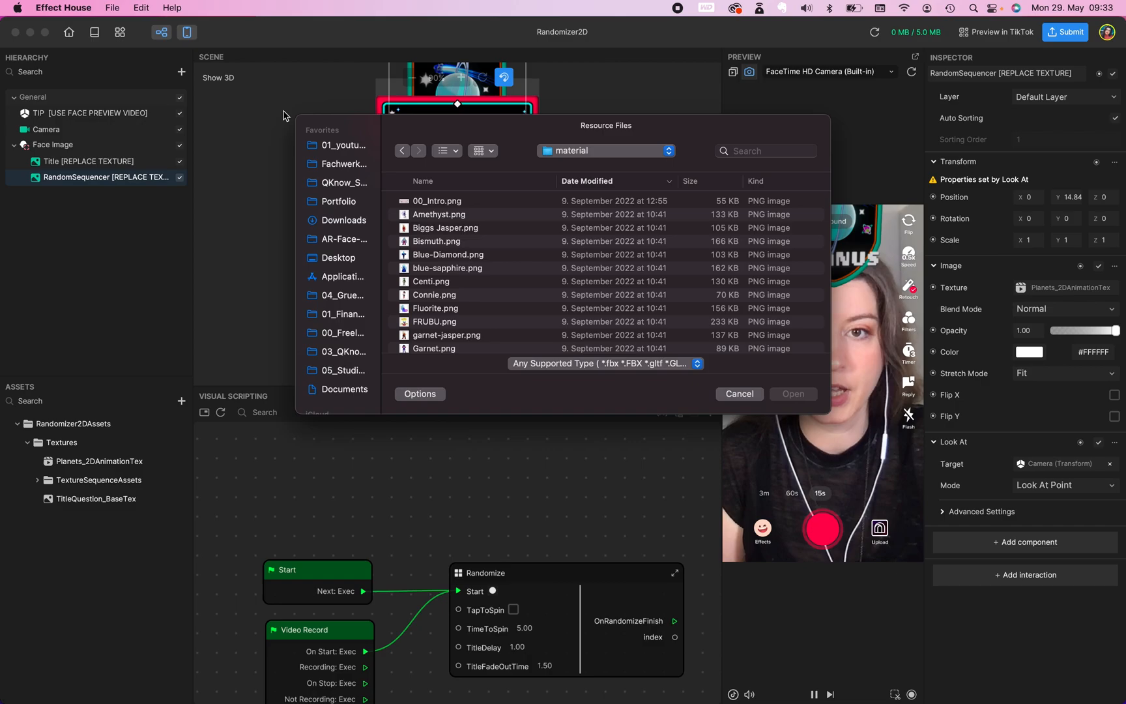
click(437, 200)
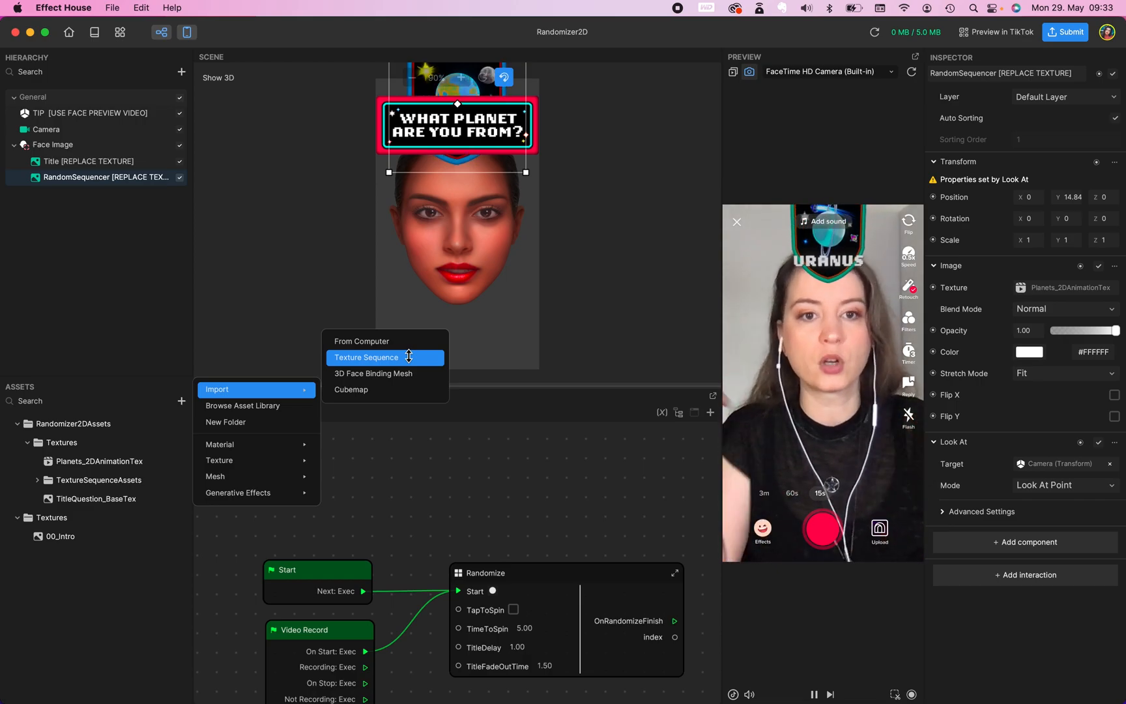
Import the character PNGs, first through last, as one Texture Sequence.
click(366, 358)
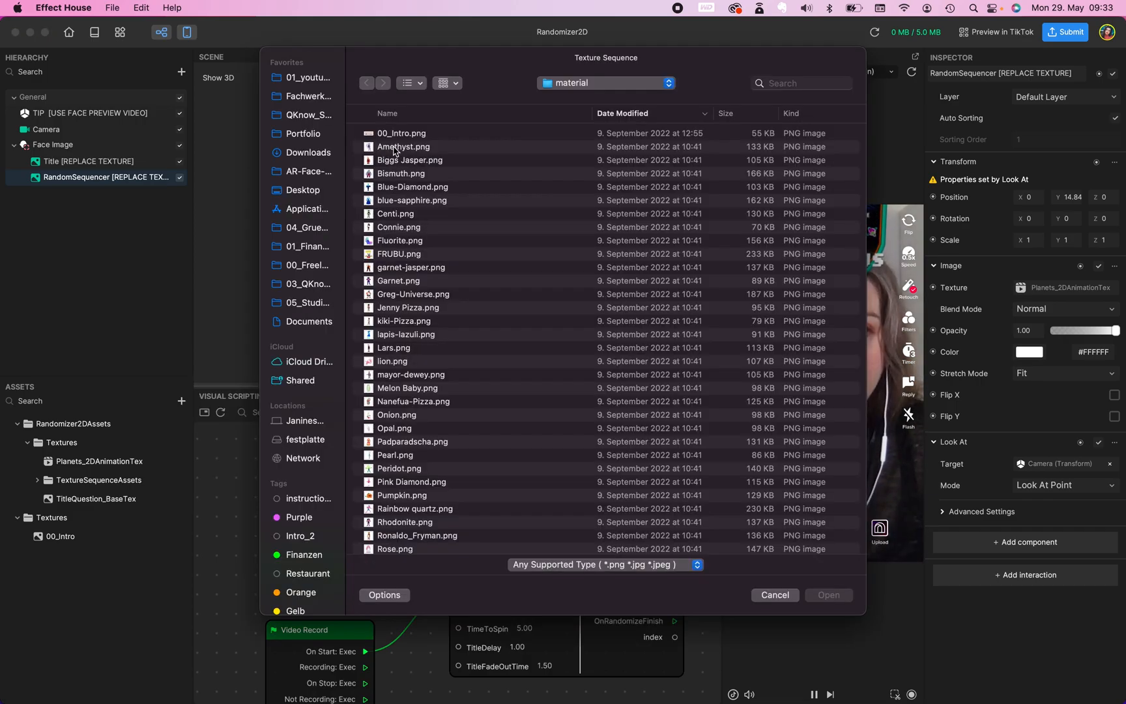
click(403, 146)
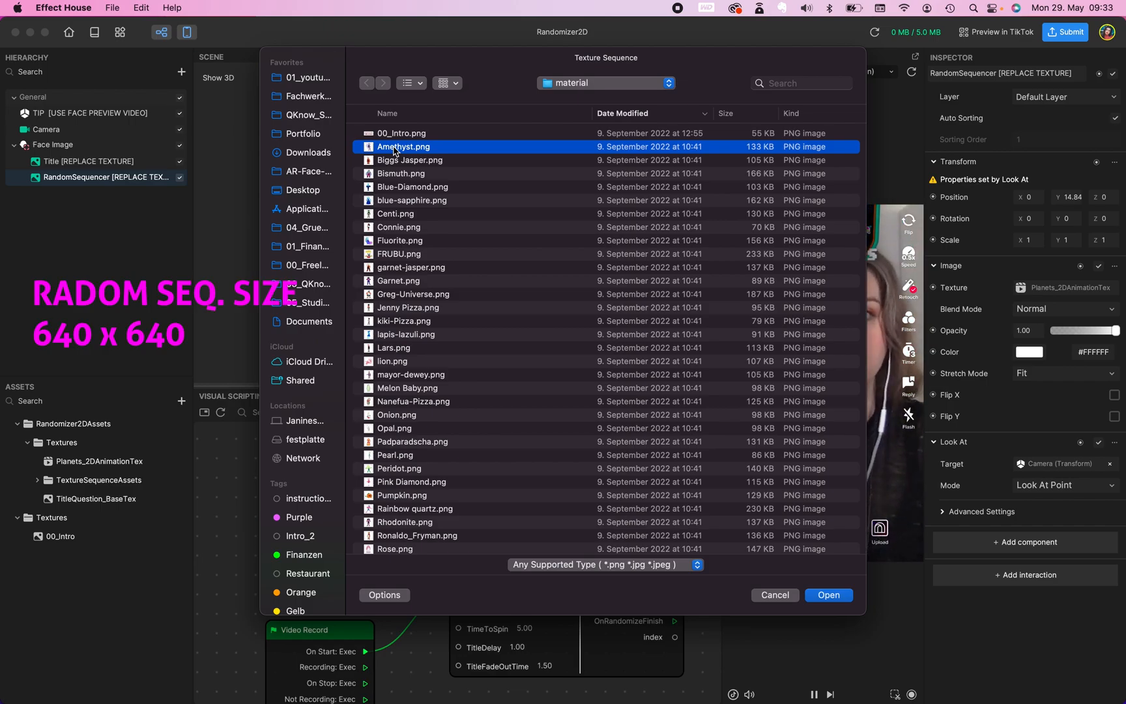
scroll(down, 3)
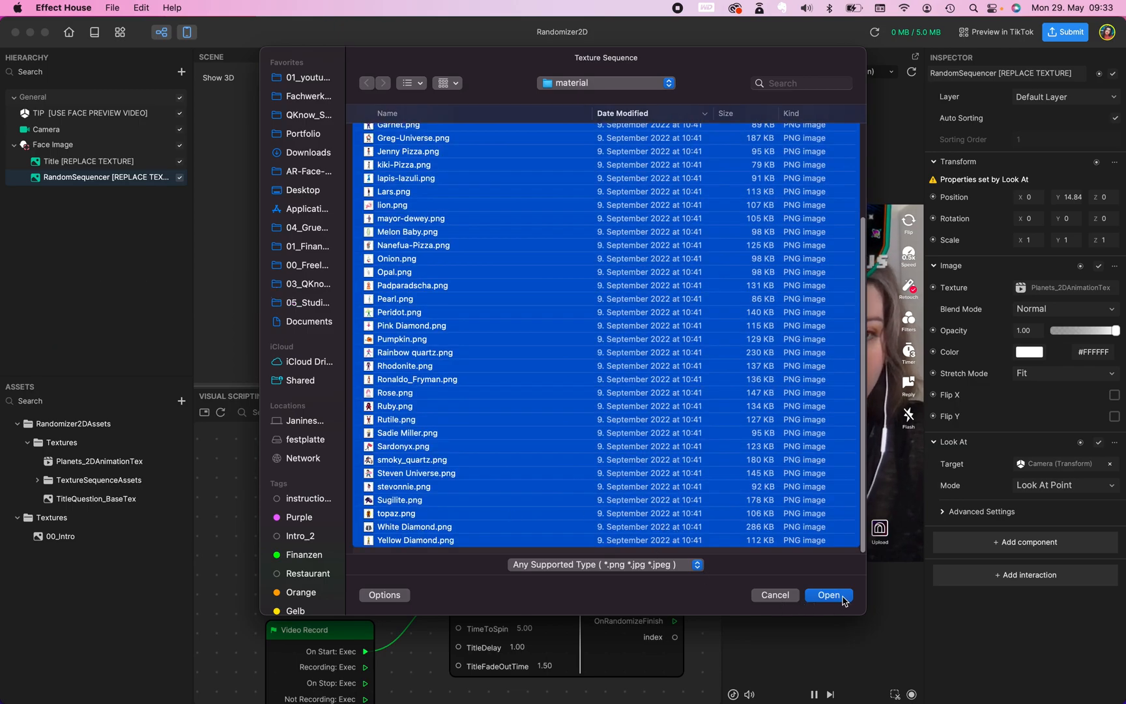
click(827, 594)
text(Random-Se)
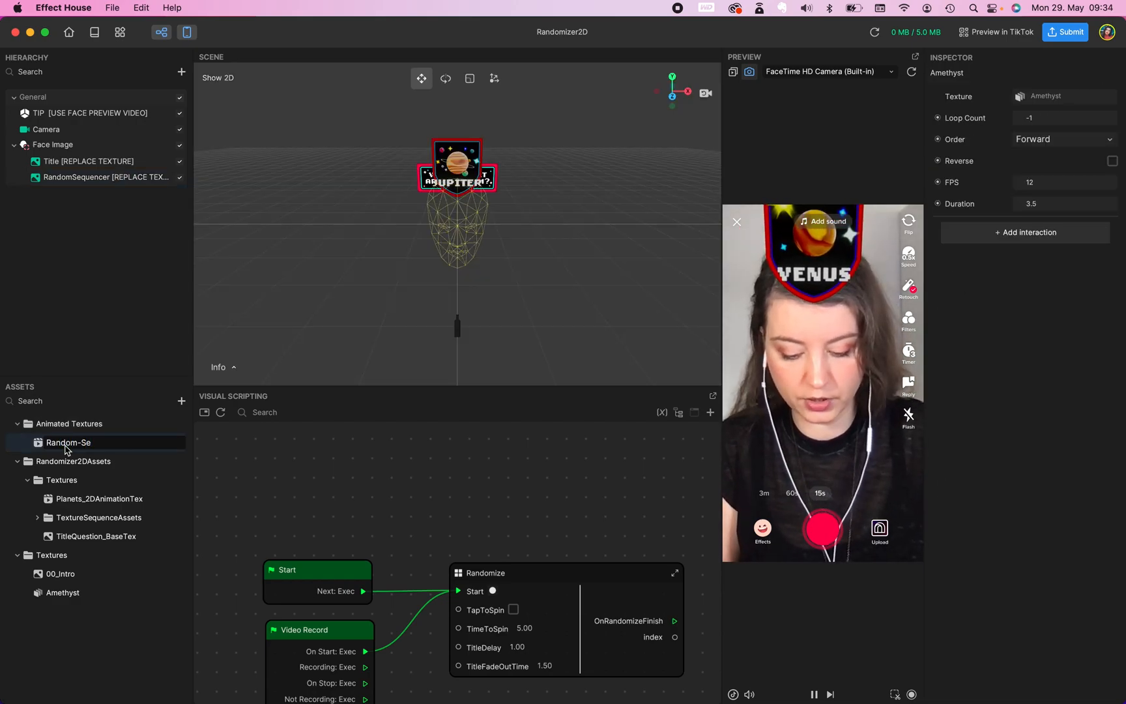
Rename the imported sequence to Random-Seq and set Title's Texture to 00_Intro.
click(62, 593)
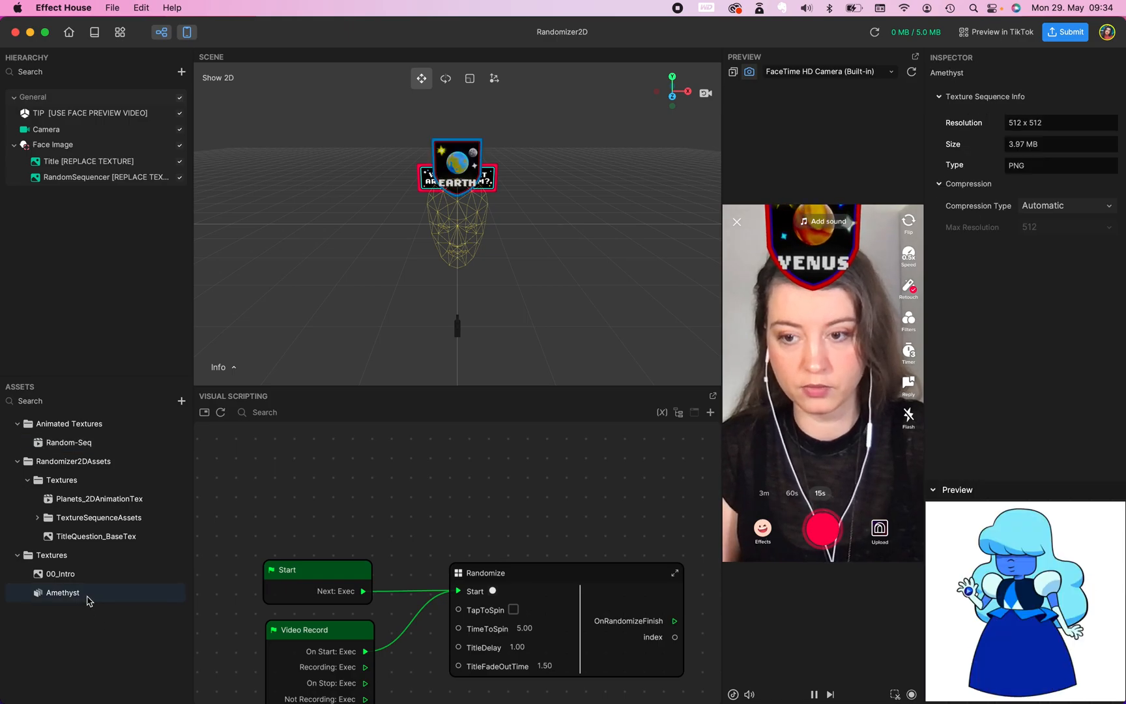
click(89, 161)
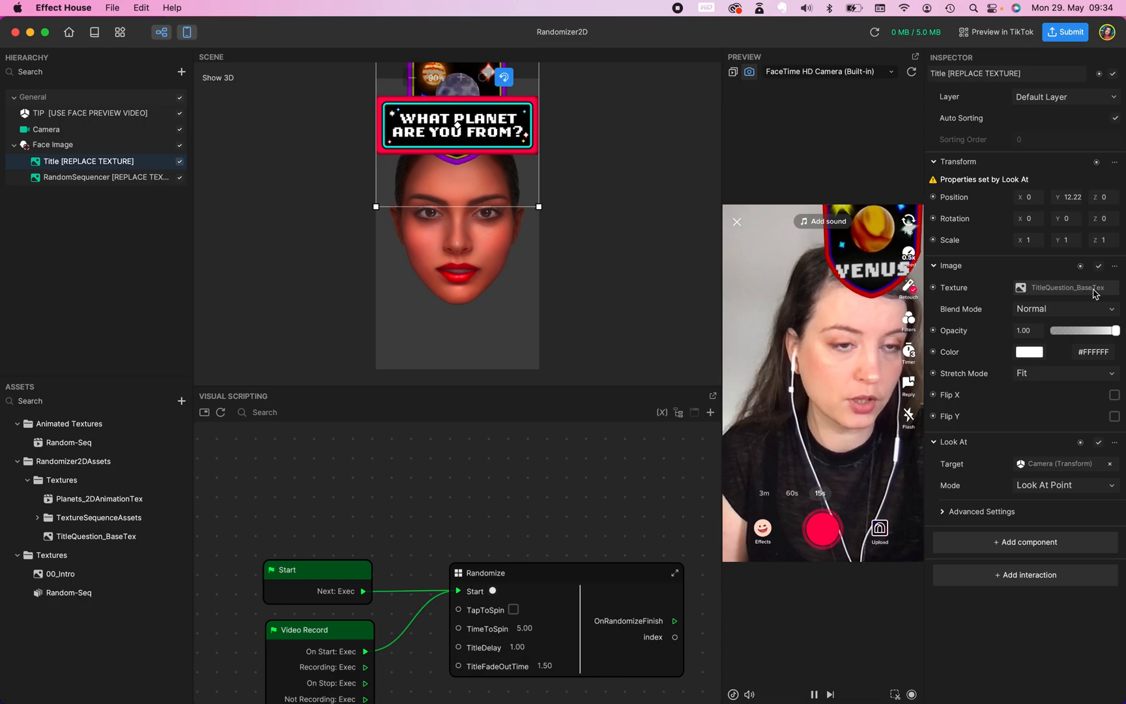
click(1060, 287)
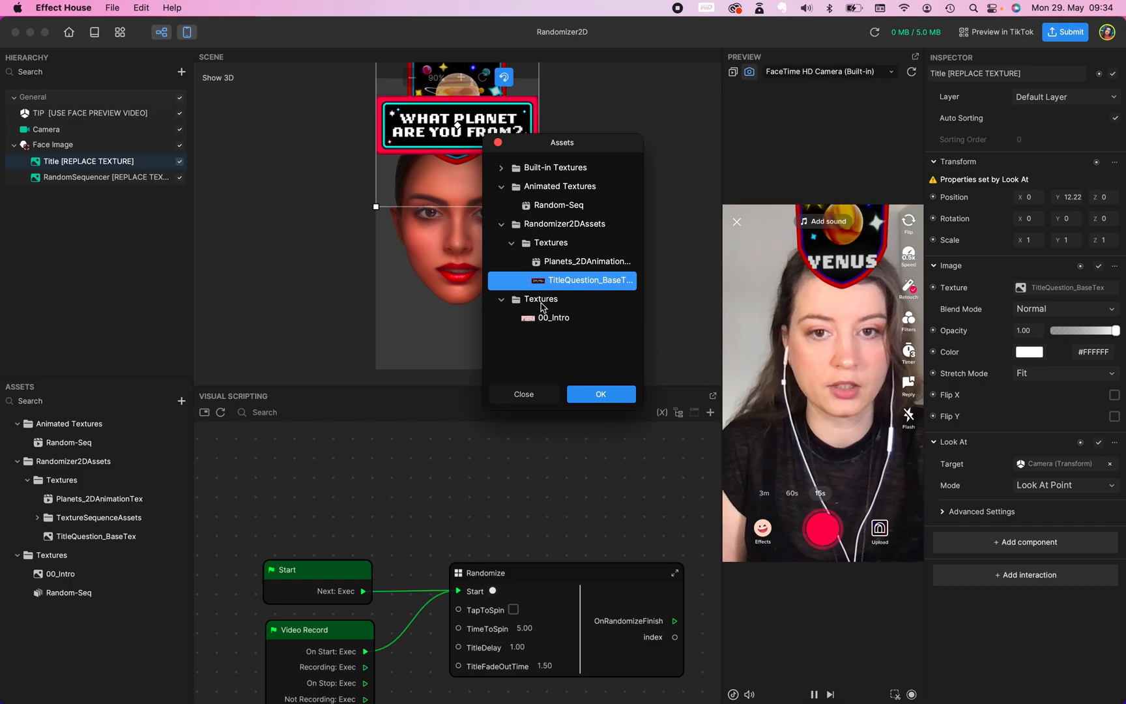
click(554, 318)
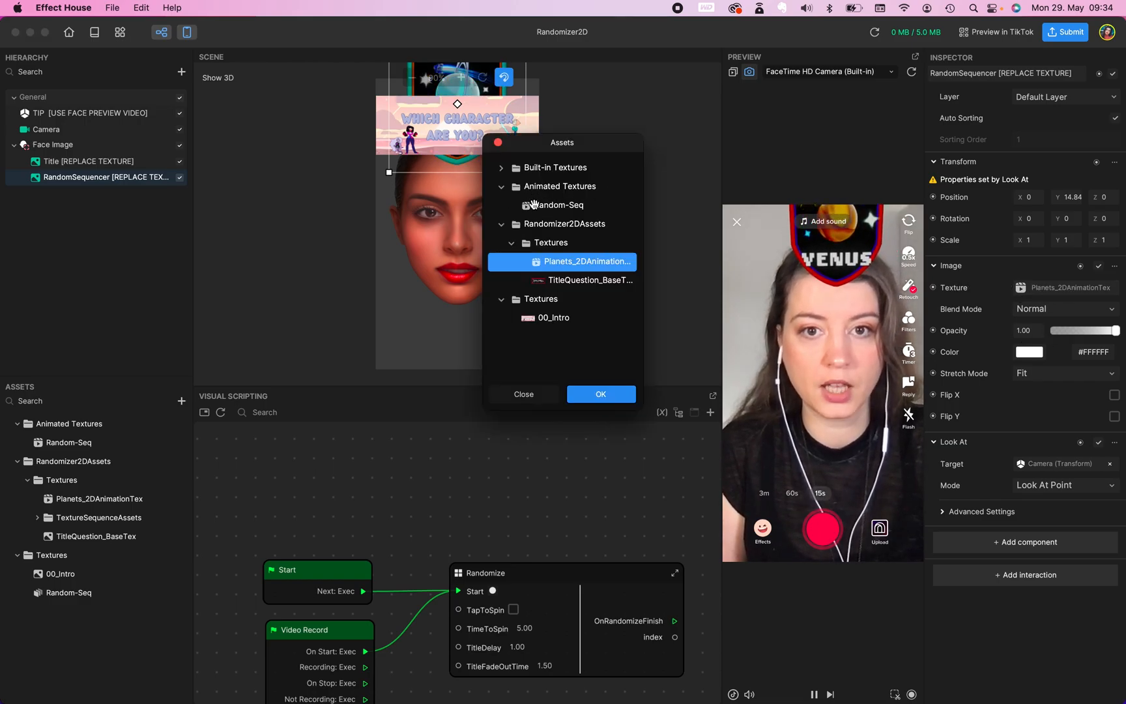
Set RandomSequencer's Texture to Random-Seq and delete the Randomizer2DAssets folder.
click(559, 205)
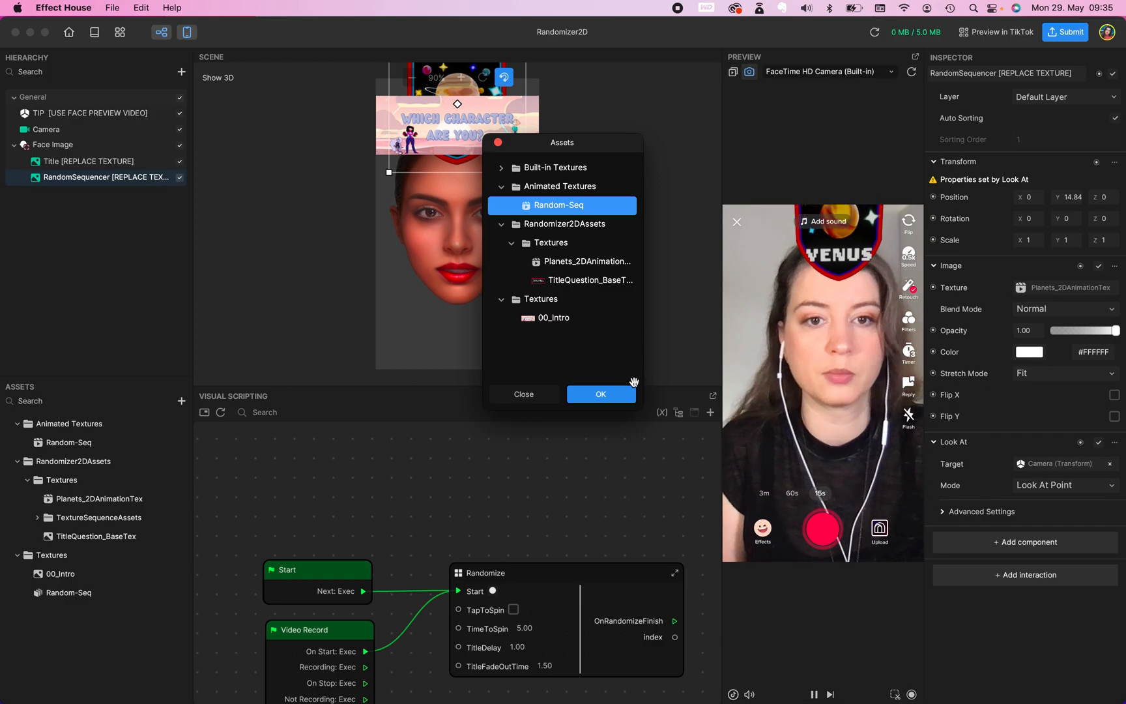
click(601, 395)
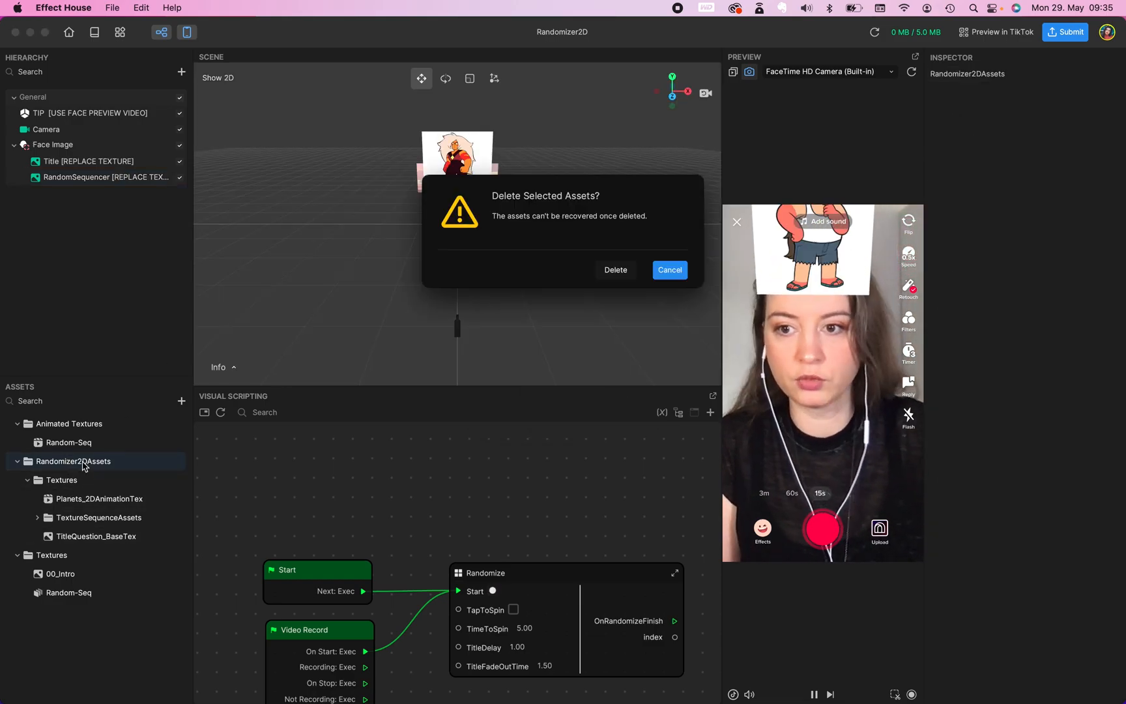
click(615, 270)
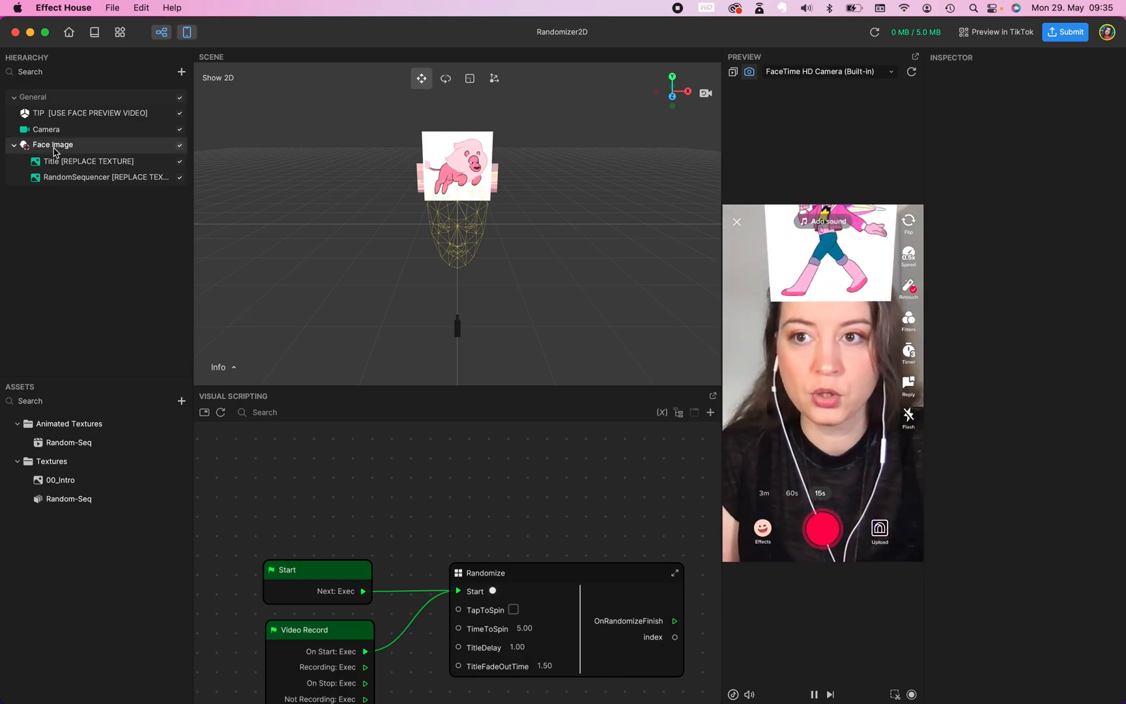
Keep Face Image tracking human face 0, and rename Title 0 and RandomSequencer 0.
click(53, 144)
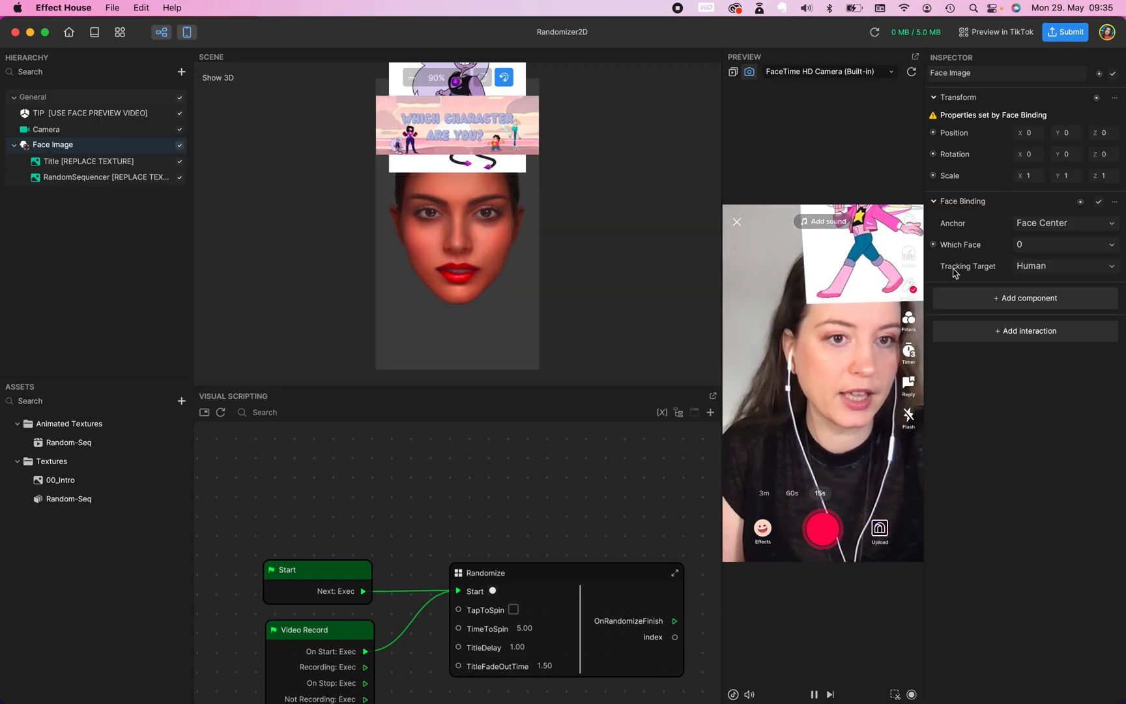
click(1065, 266)
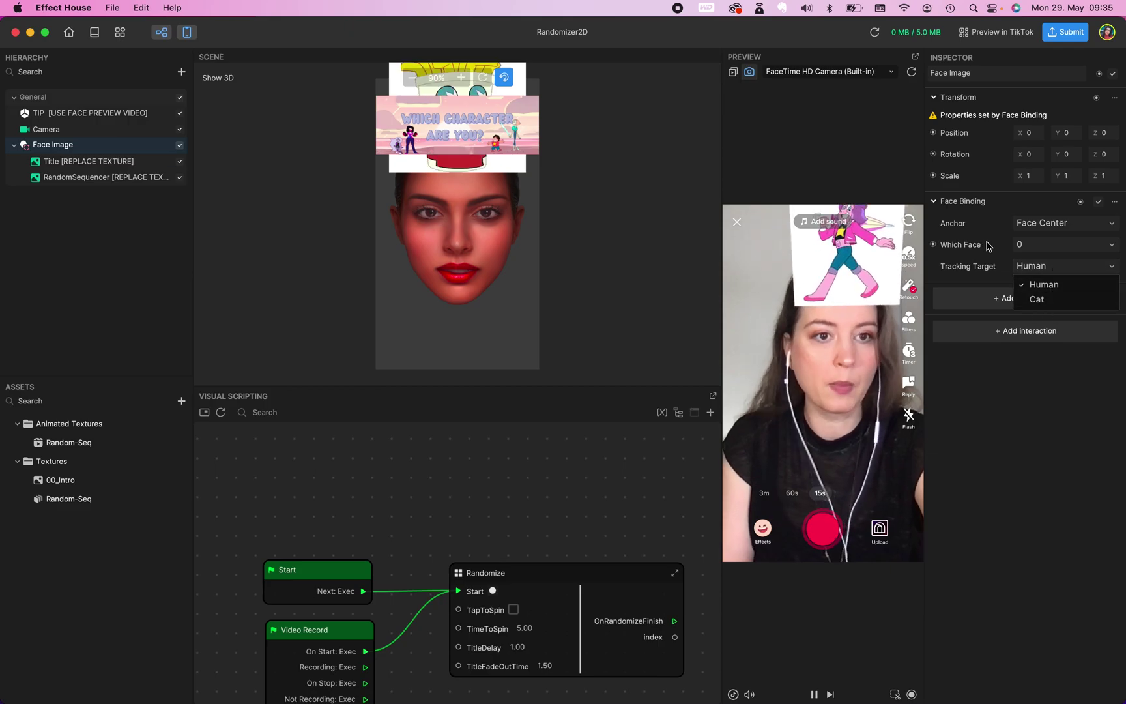
click(1043, 284)
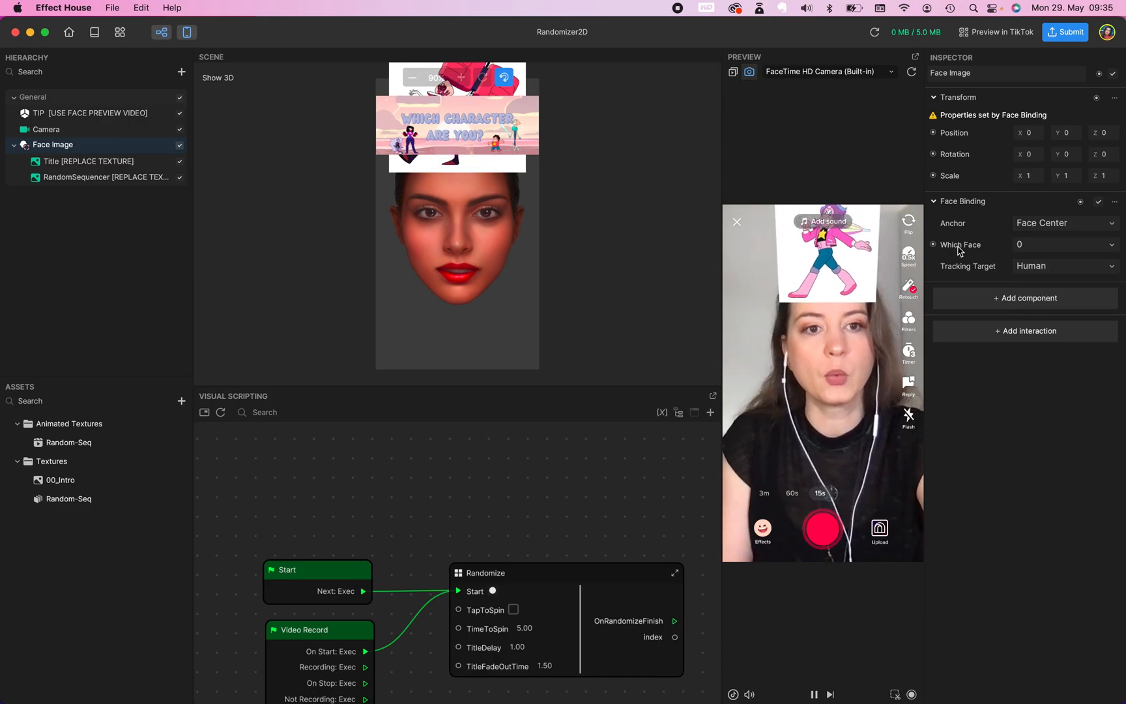
click(1065, 244)
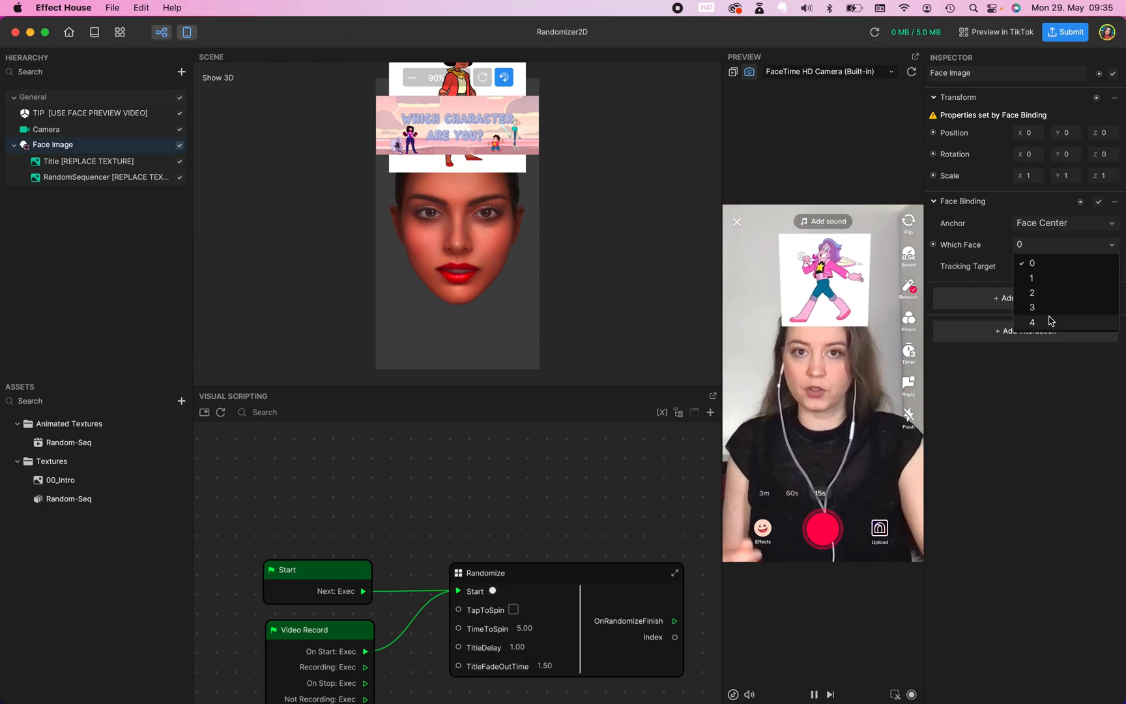
click(1064, 266)
text( 0)
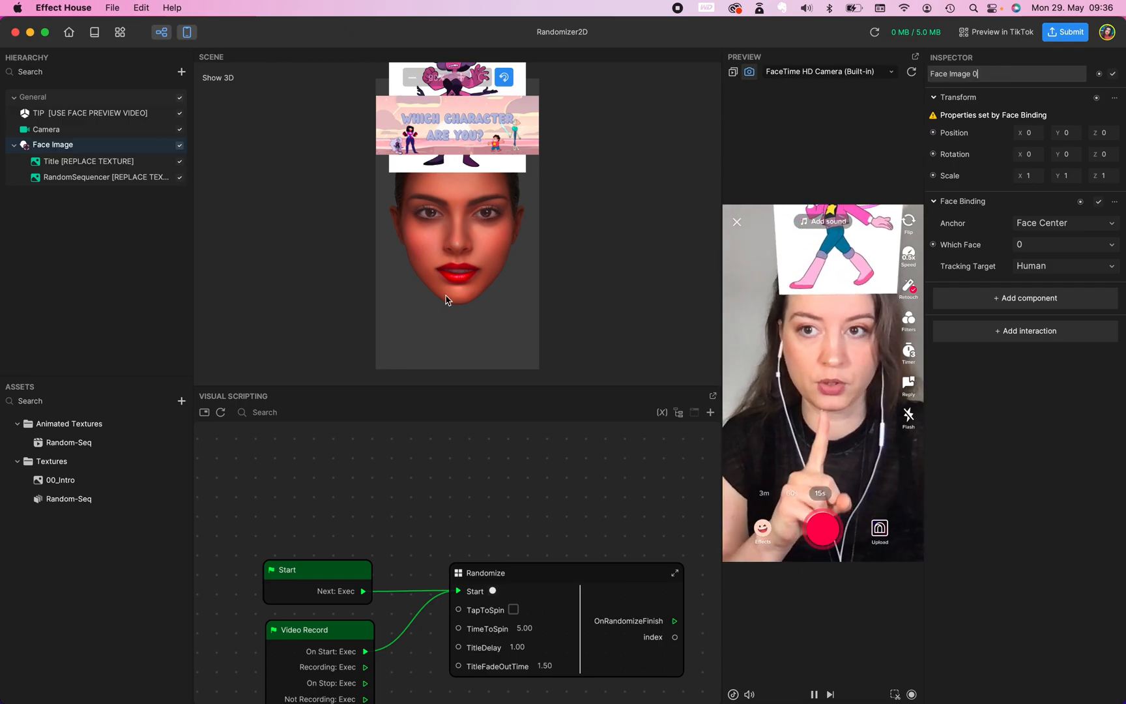
click(90, 161)
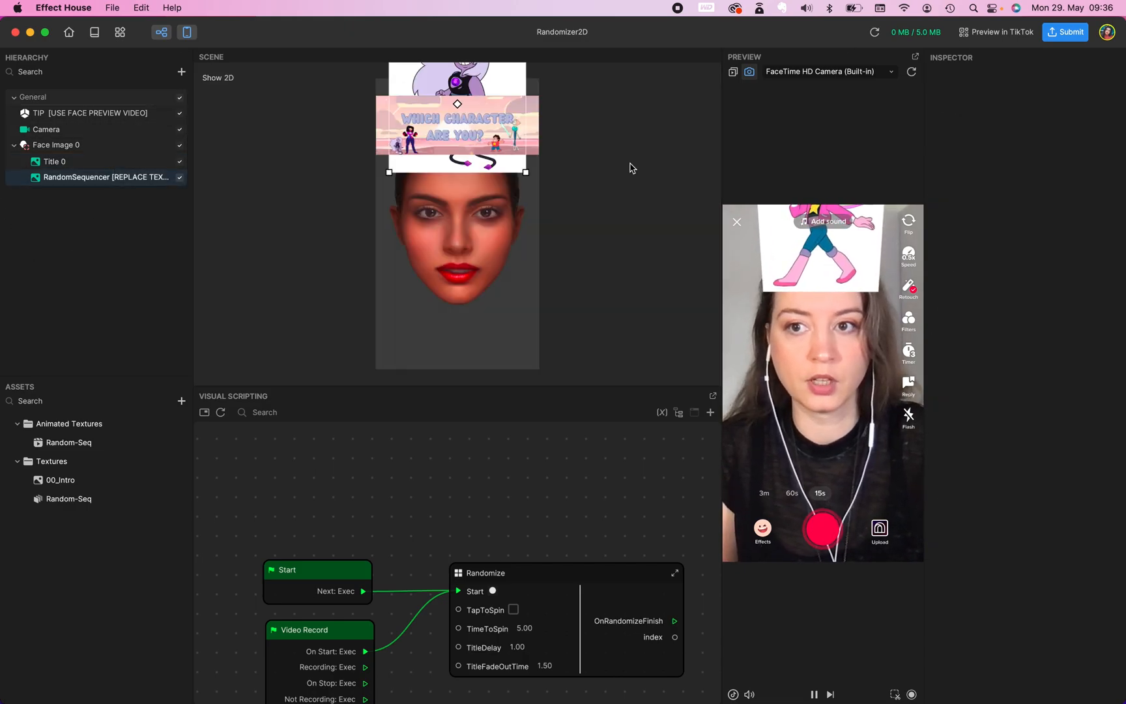
click(101, 177)
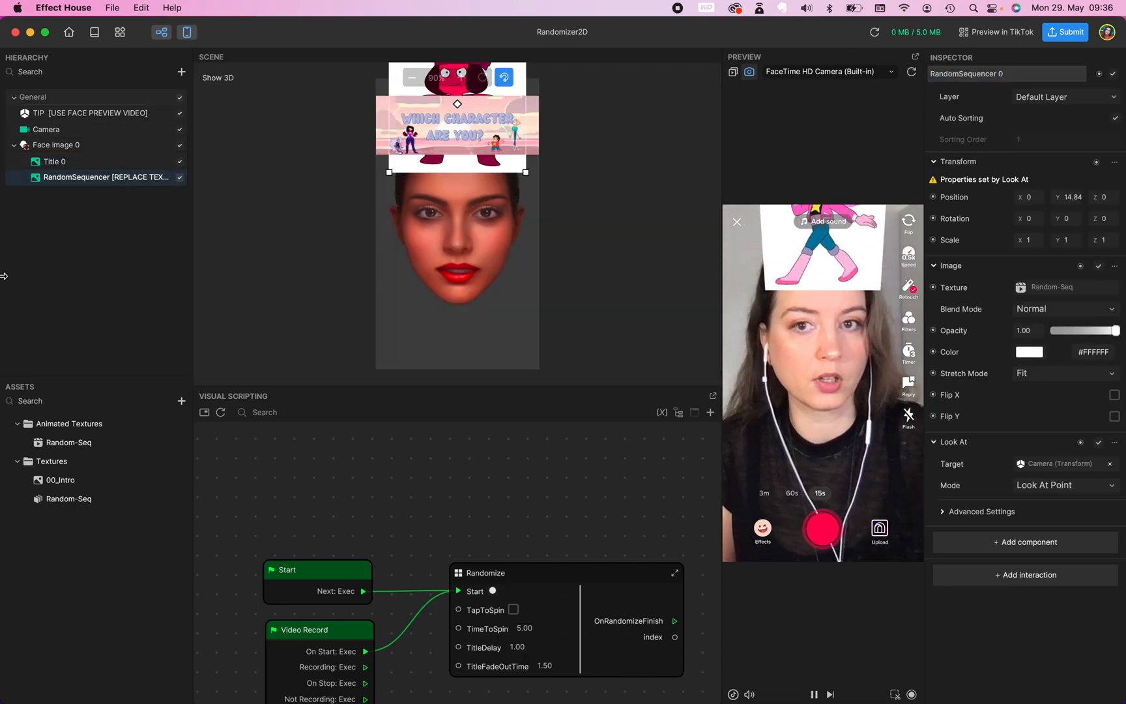
Duplicate the Face Image 0 group and rename the copy Face Image 1.
right_click(56, 144)
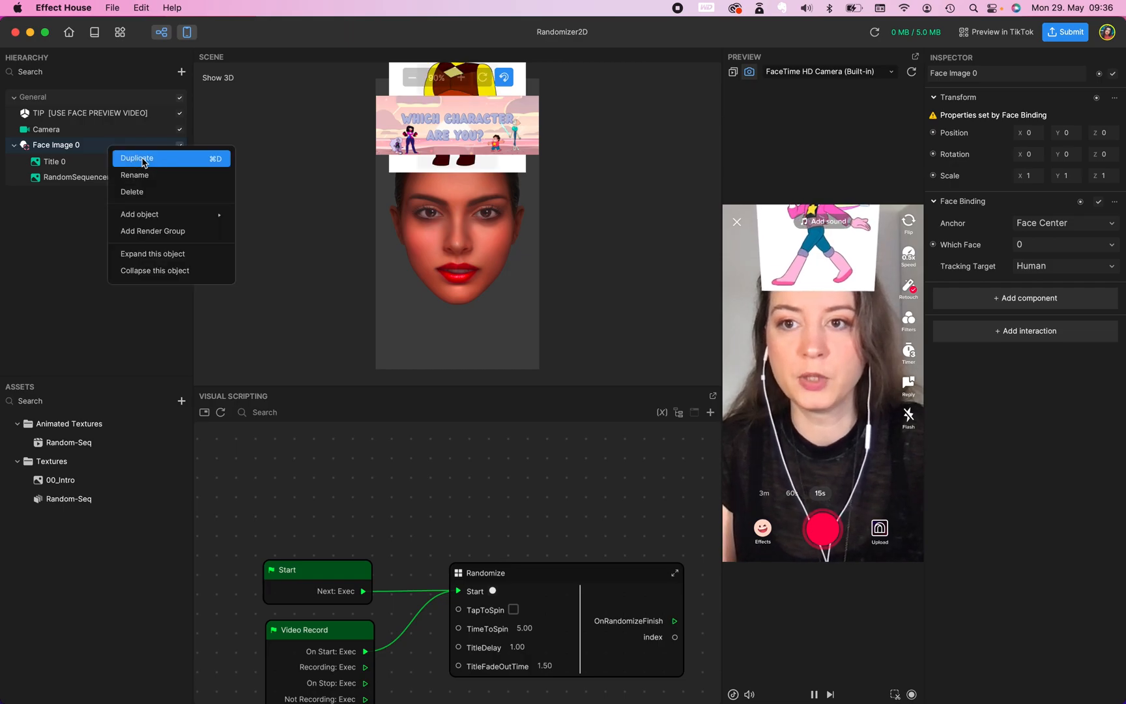
click(136, 157)
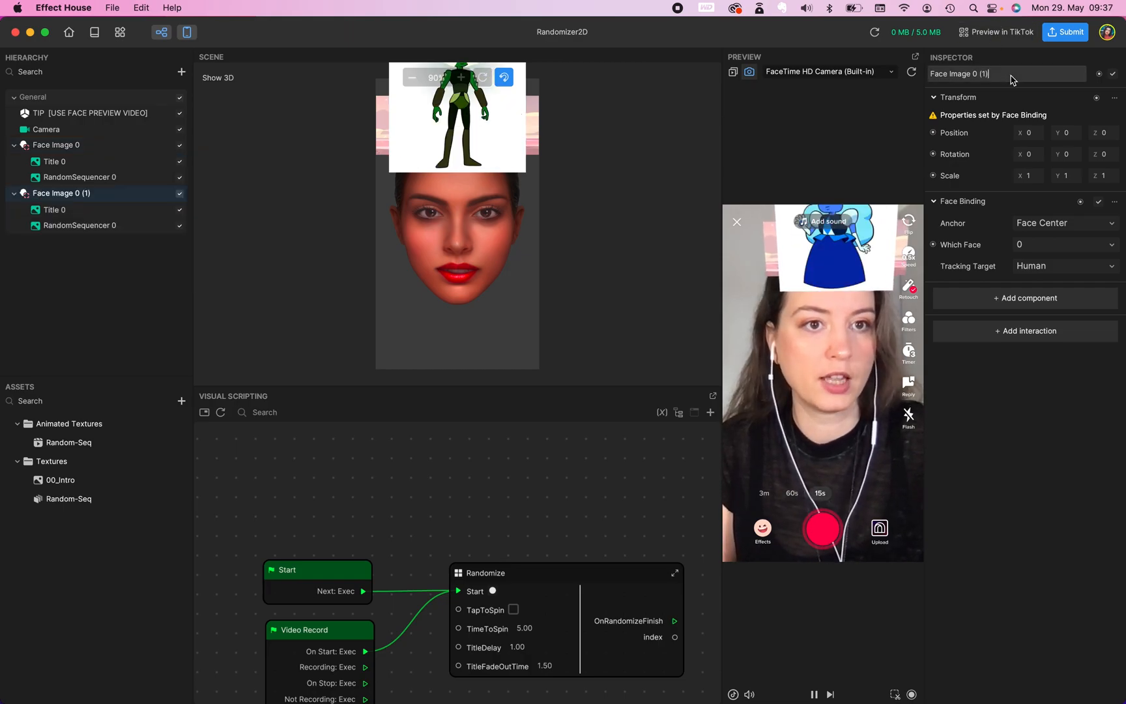
click(70, 442)
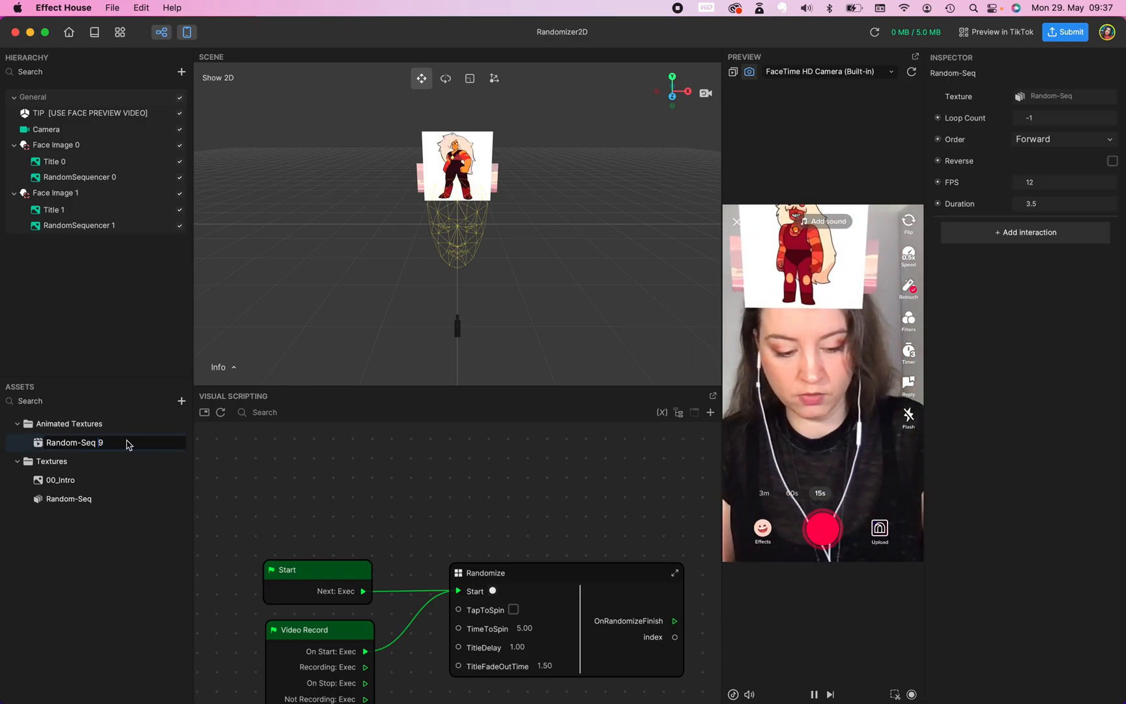
Duplicate Random-Seq 0 as Random-Seq 1 and make it RandomSequencer 1's Texture.
right_click(72, 442)
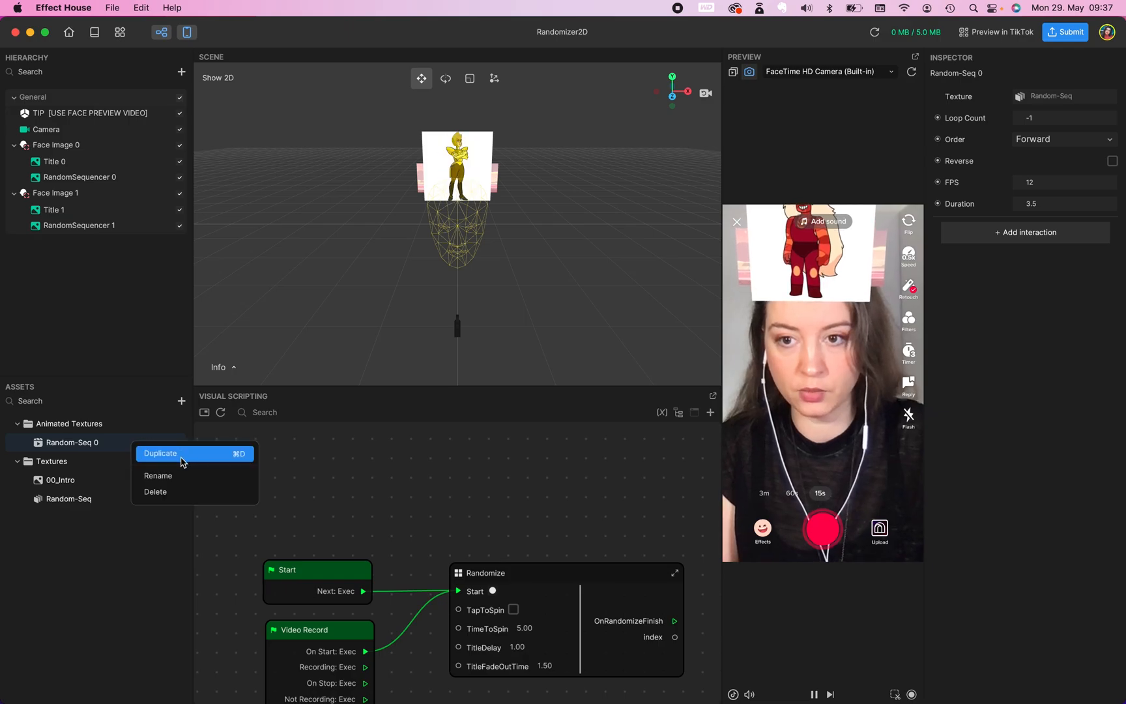
click(161, 453)
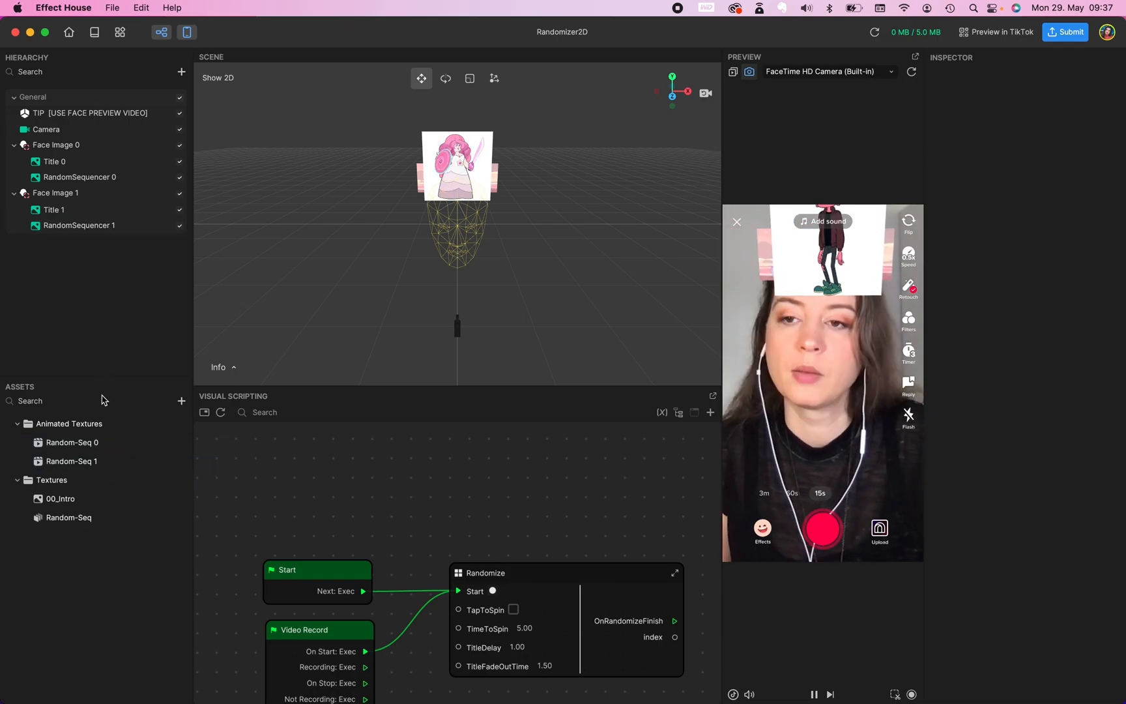
click(72, 461)
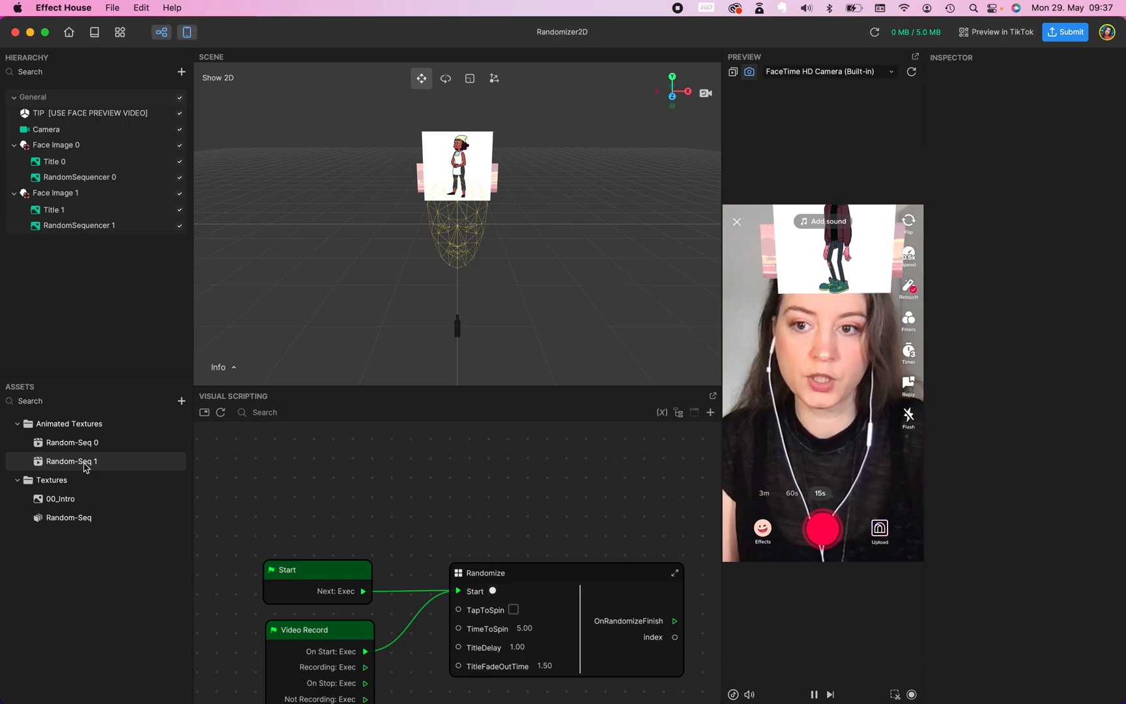
click(81, 225)
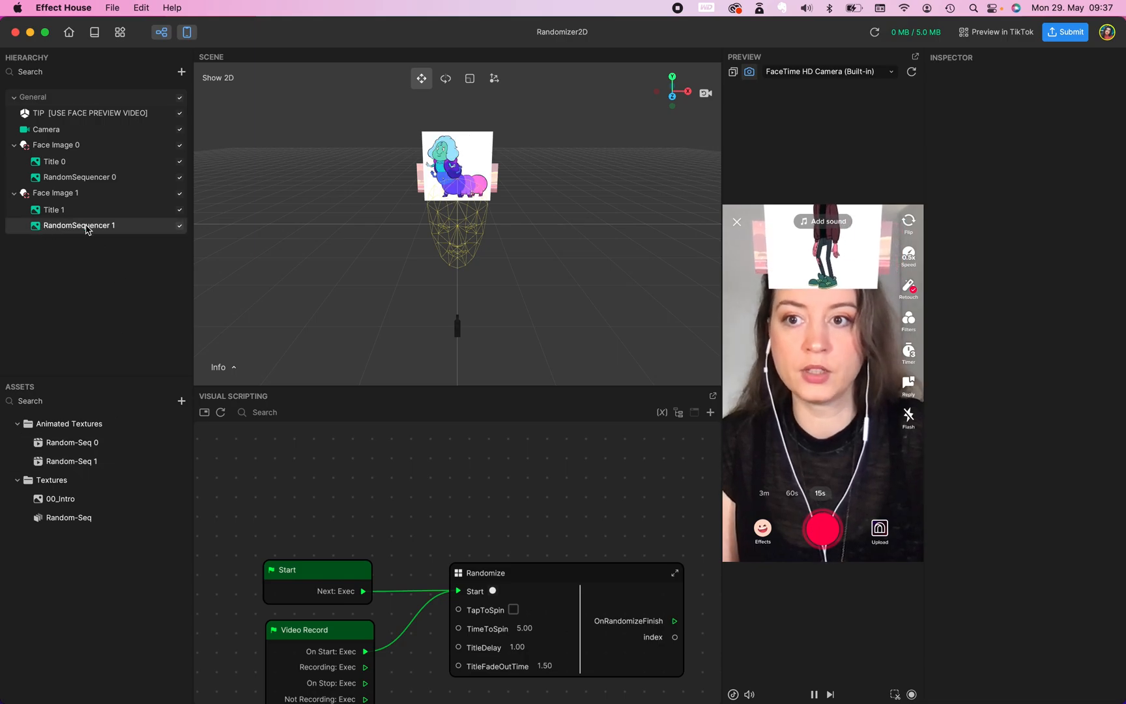
click(80, 225)
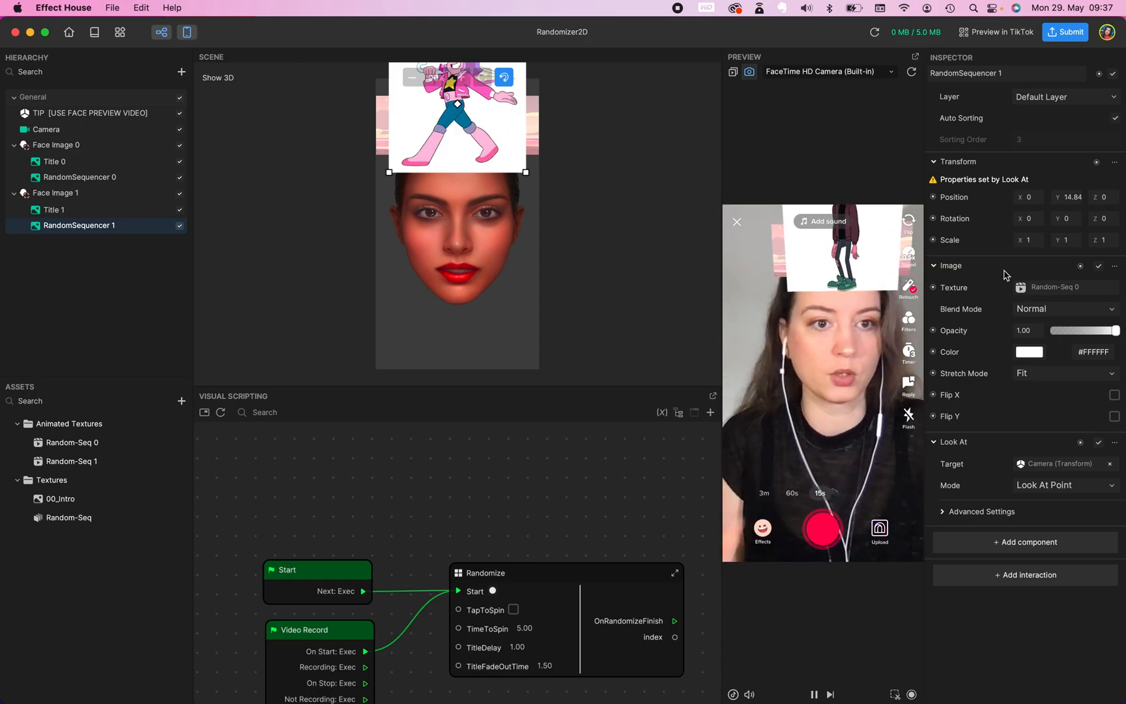
click(1053, 288)
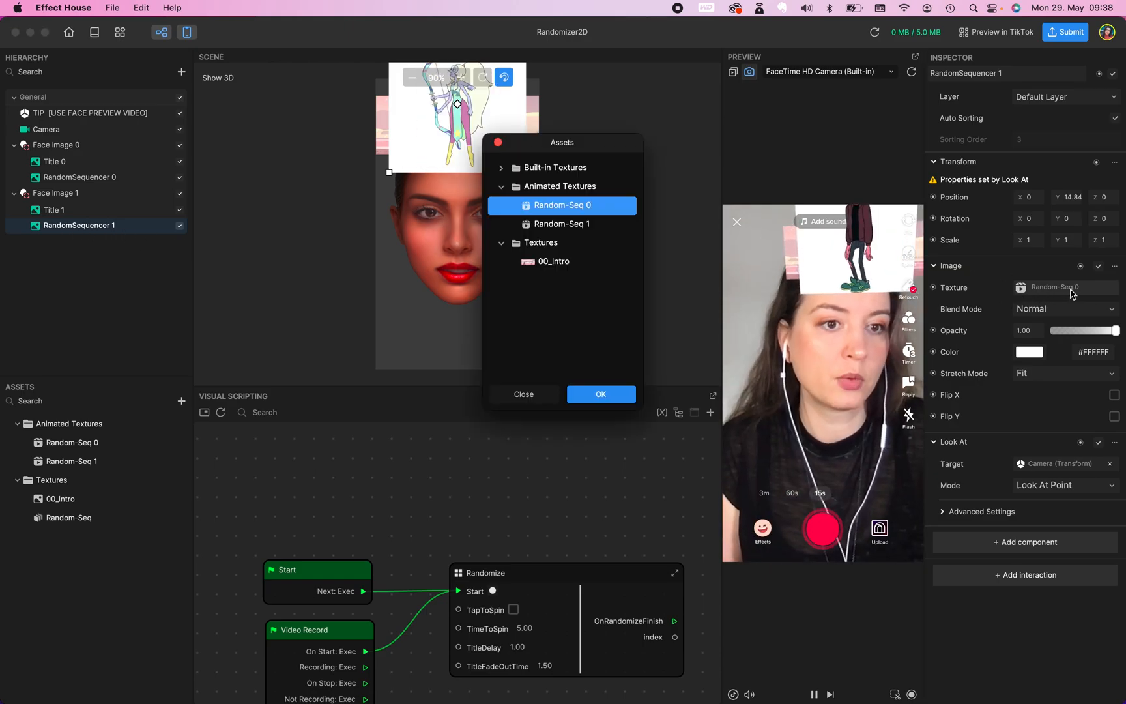
click(561, 223)
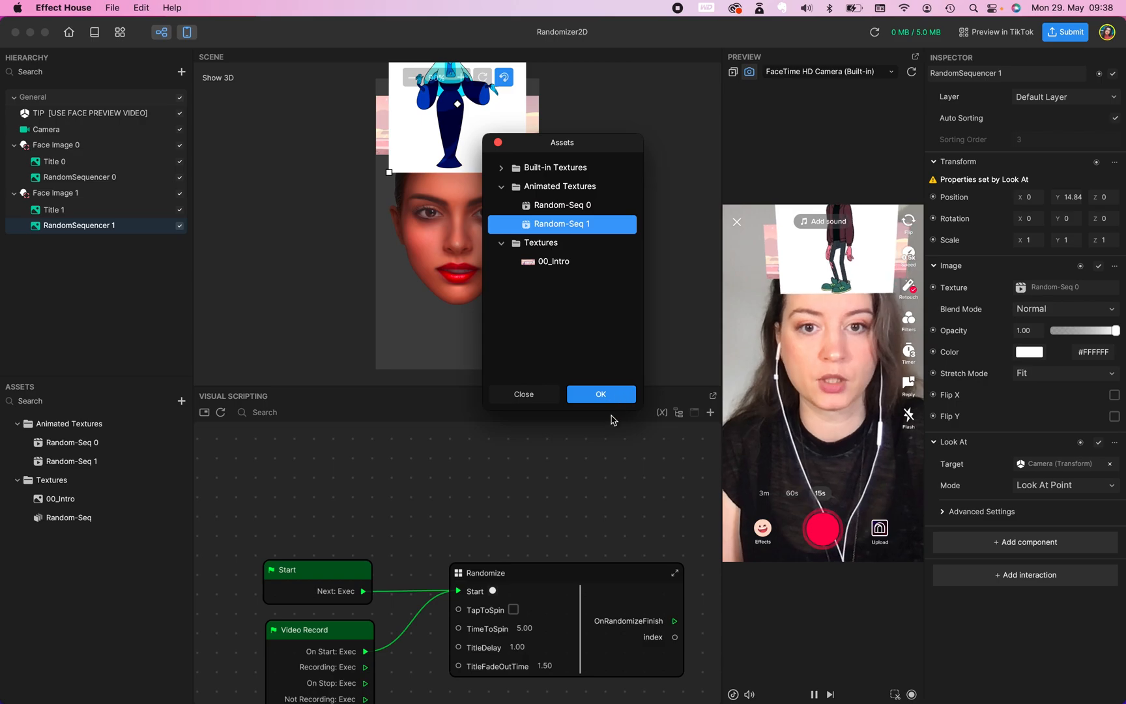
click(600, 394)
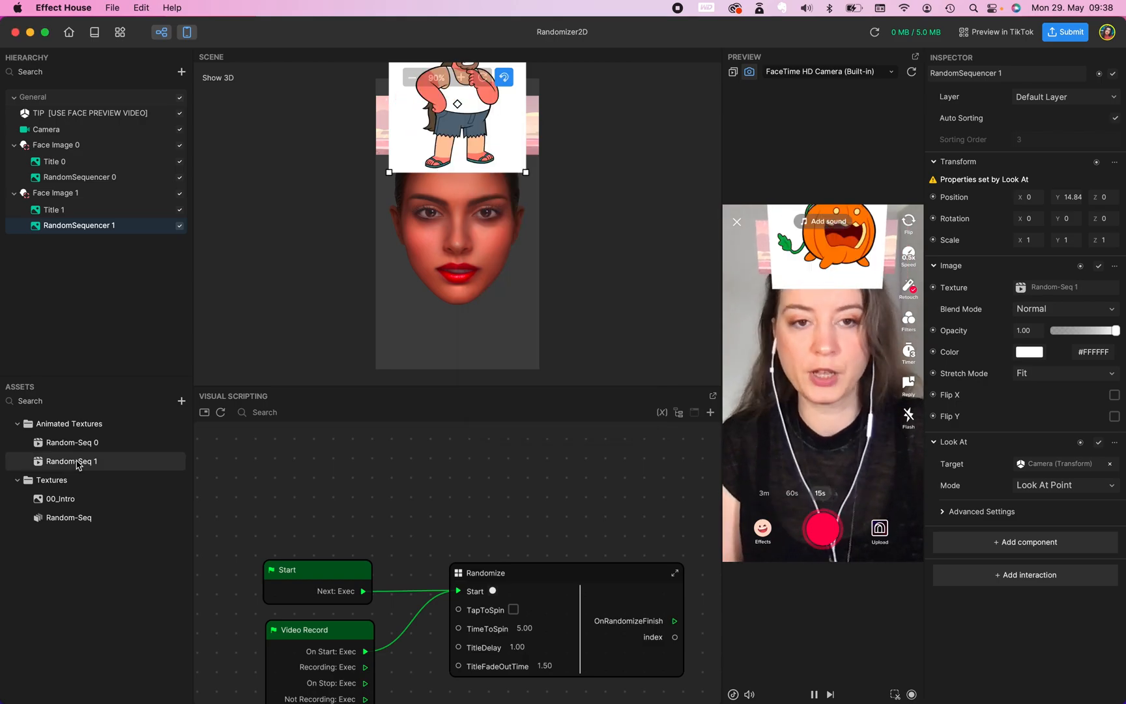
click(72, 442)
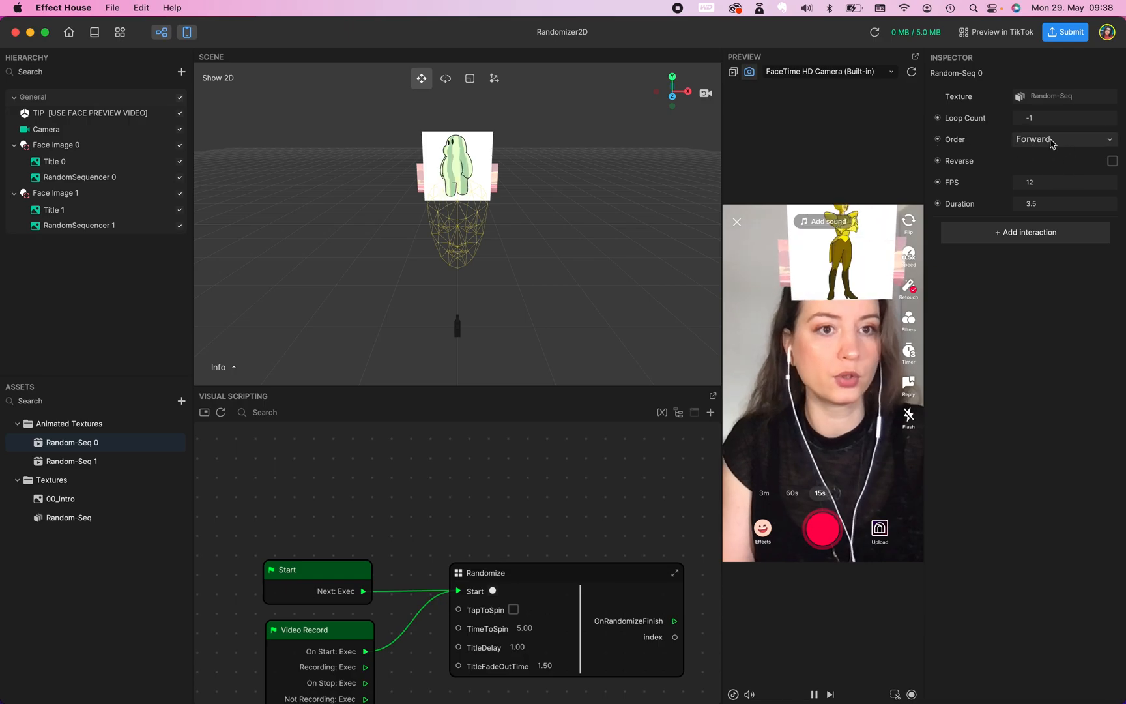
Change Order from Forward to Random on Random-Seq 0 and Random-Seq 1.
click(1064, 139)
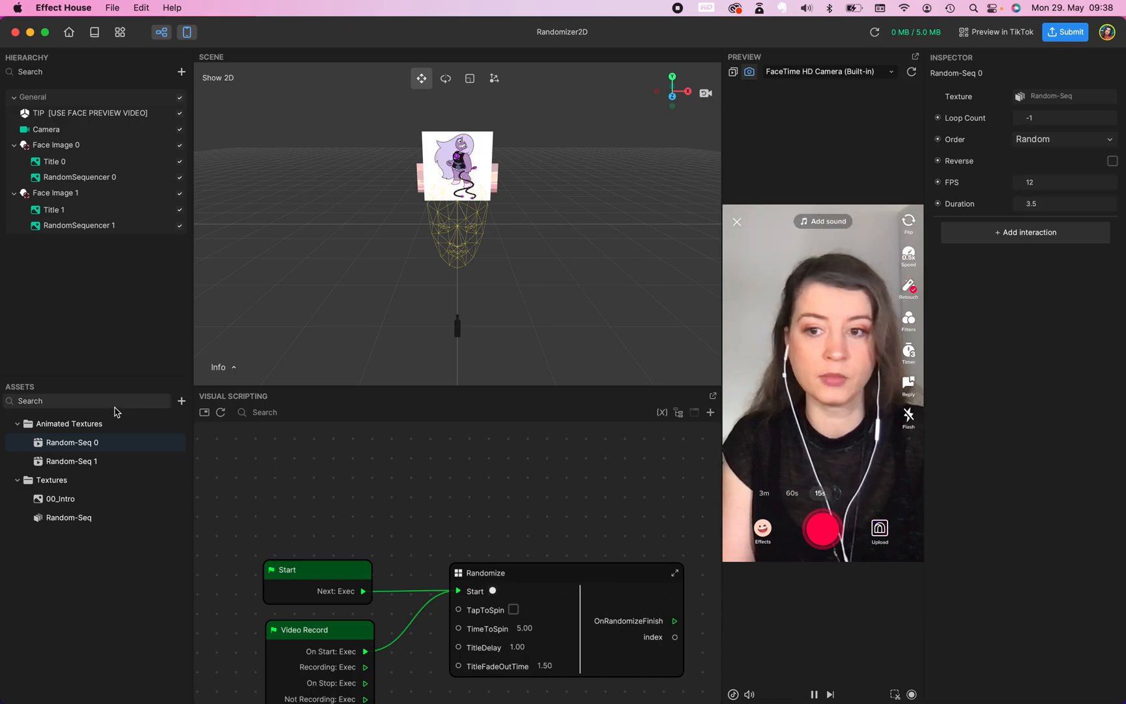
click(71, 461)
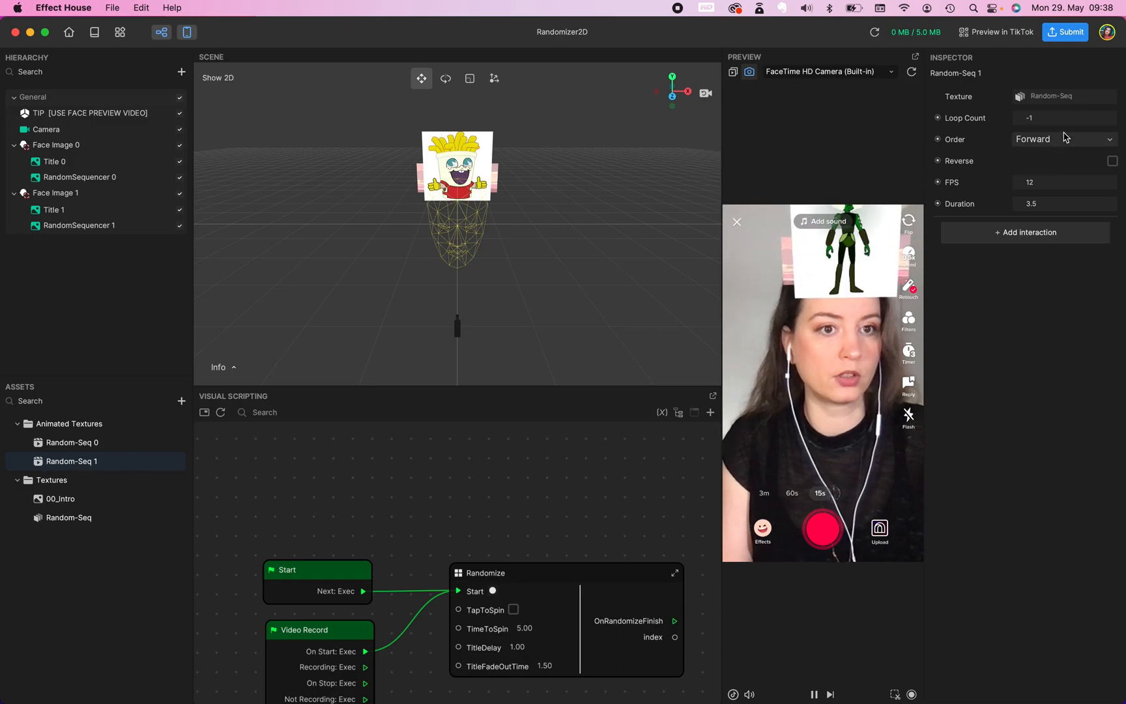
click(1063, 138)
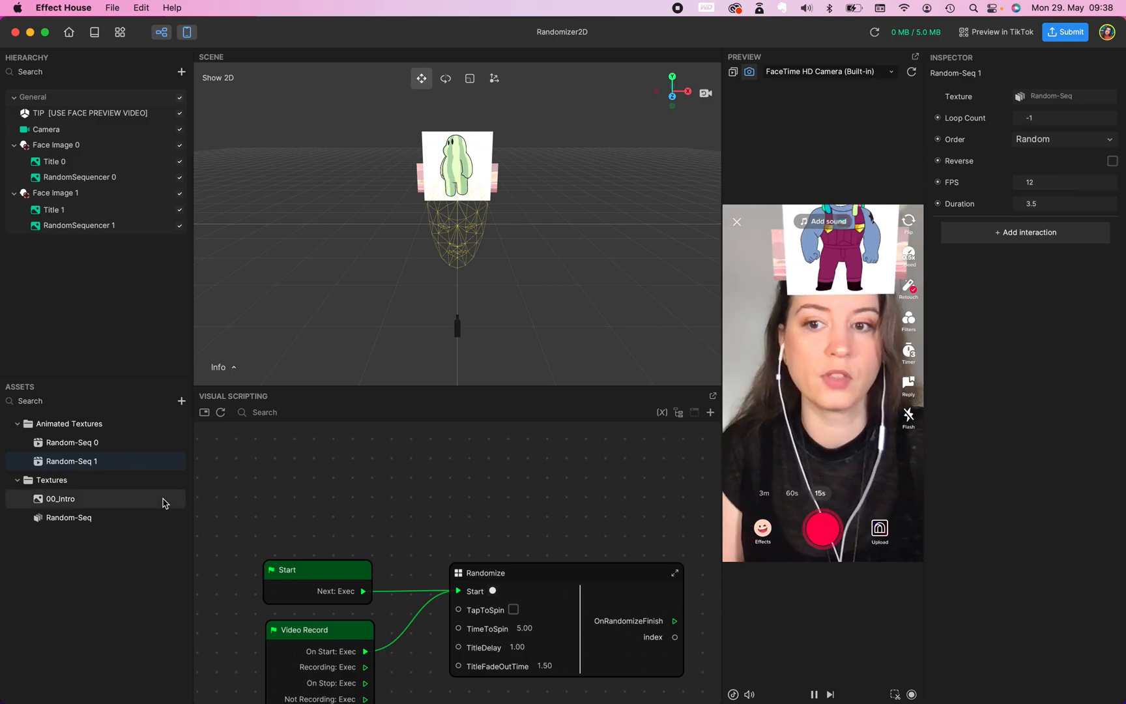
click(72, 442)
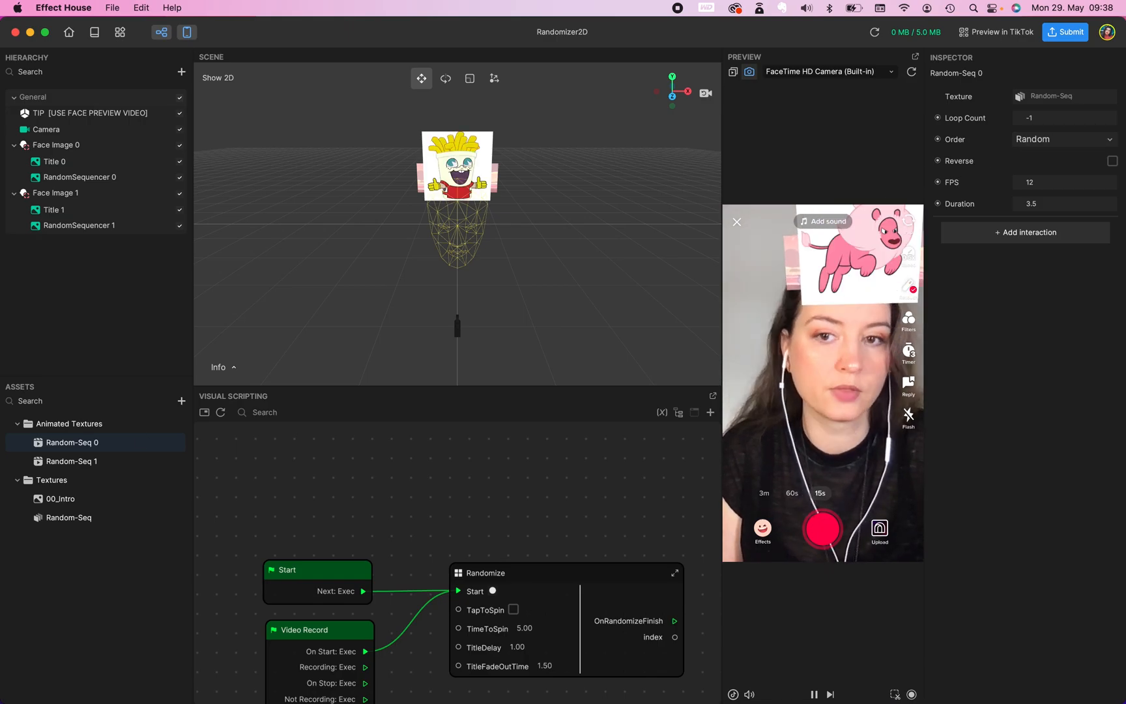
click(826, 71)
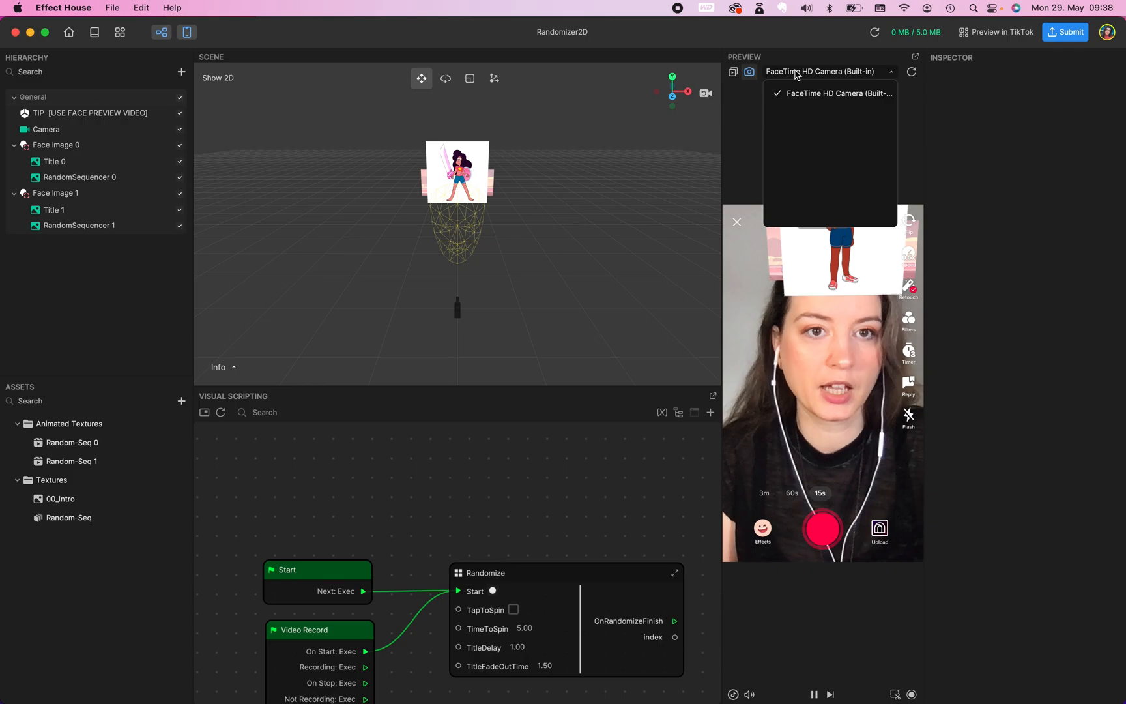
Preview on the Two Person > Idle (Group 1) video and toggle Face Image 1's visibility.
click(733, 71)
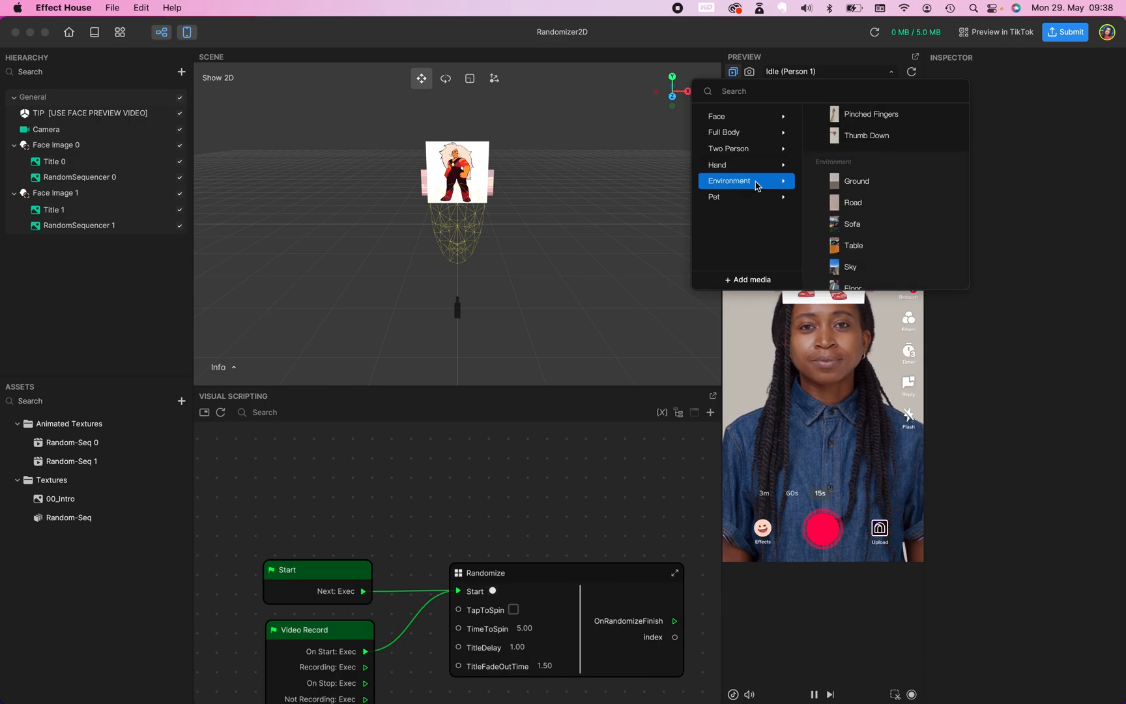
click(725, 132)
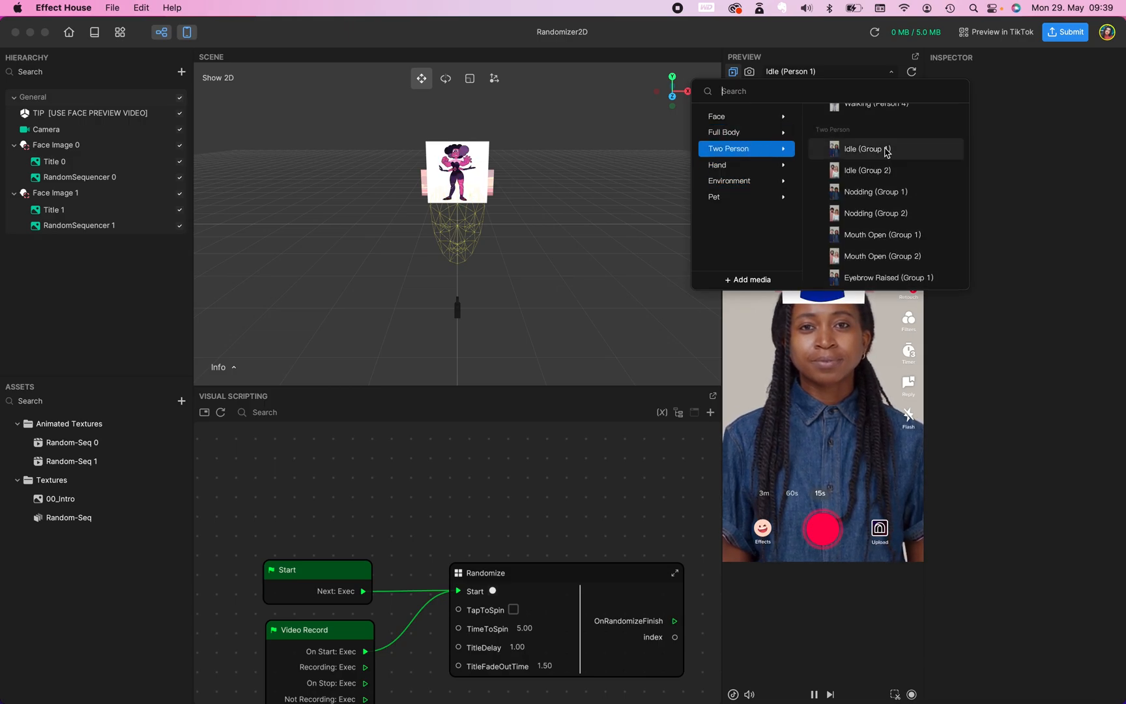
click(867, 149)
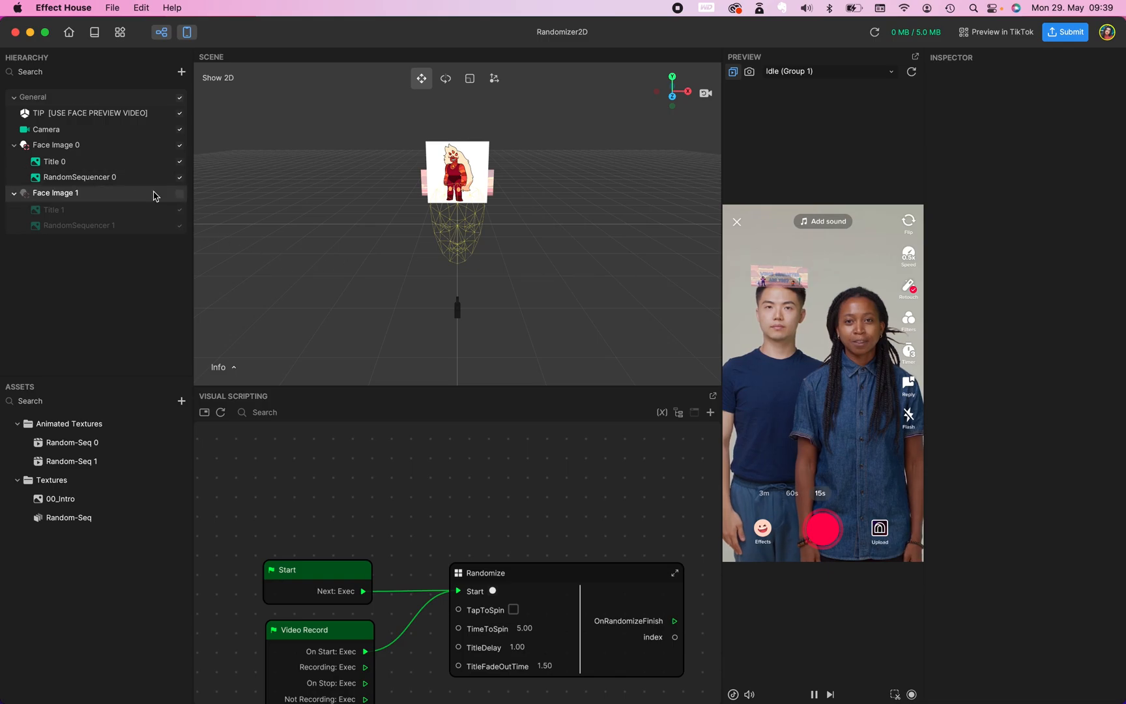
click(56, 192)
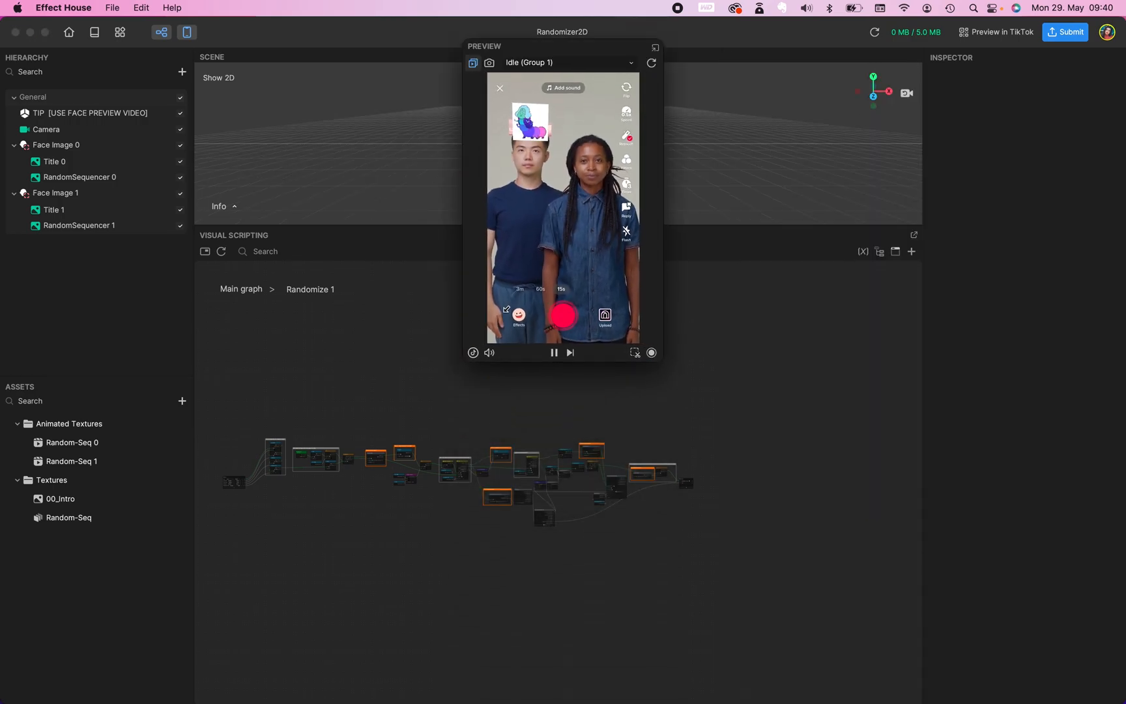
Dock the floating preview window back into the layout beside the Randomize 1 graph.
click(655, 47)
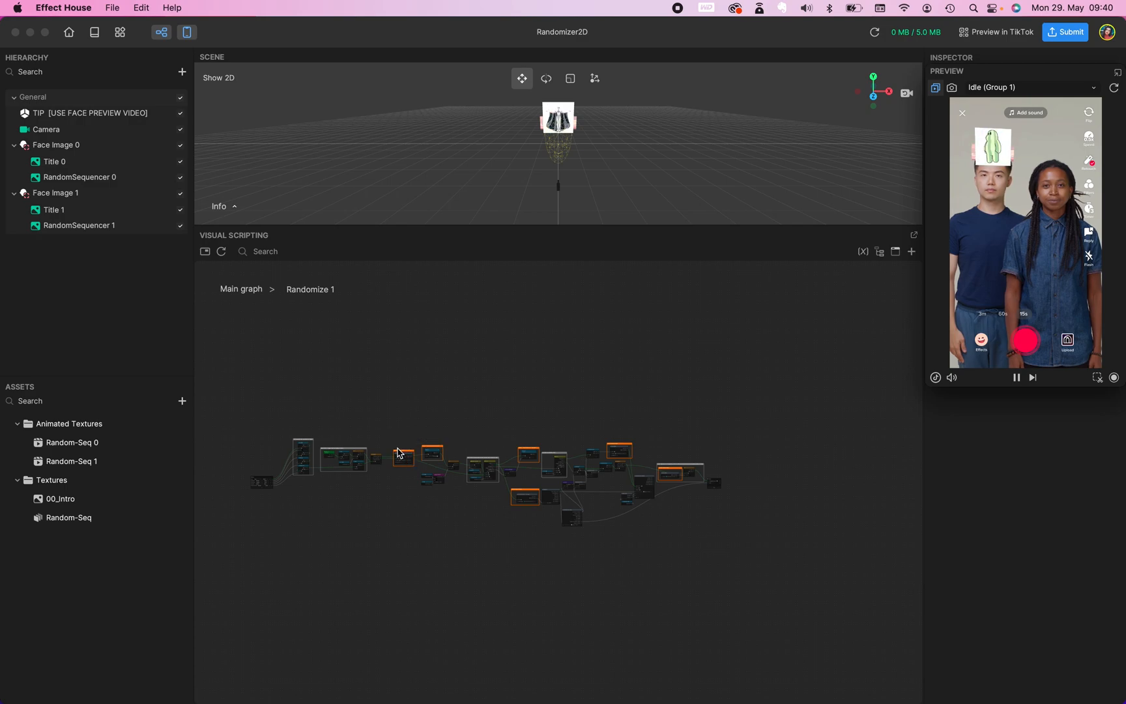
mouse_move(402, 454)
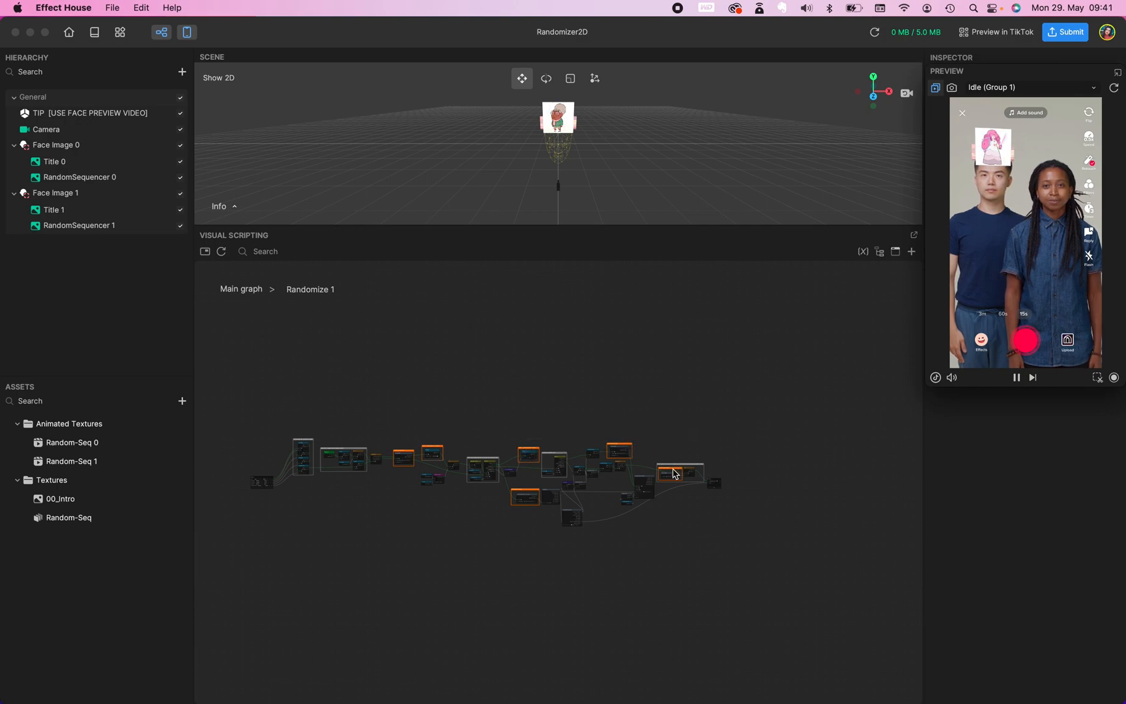
mouse_move(405, 457)
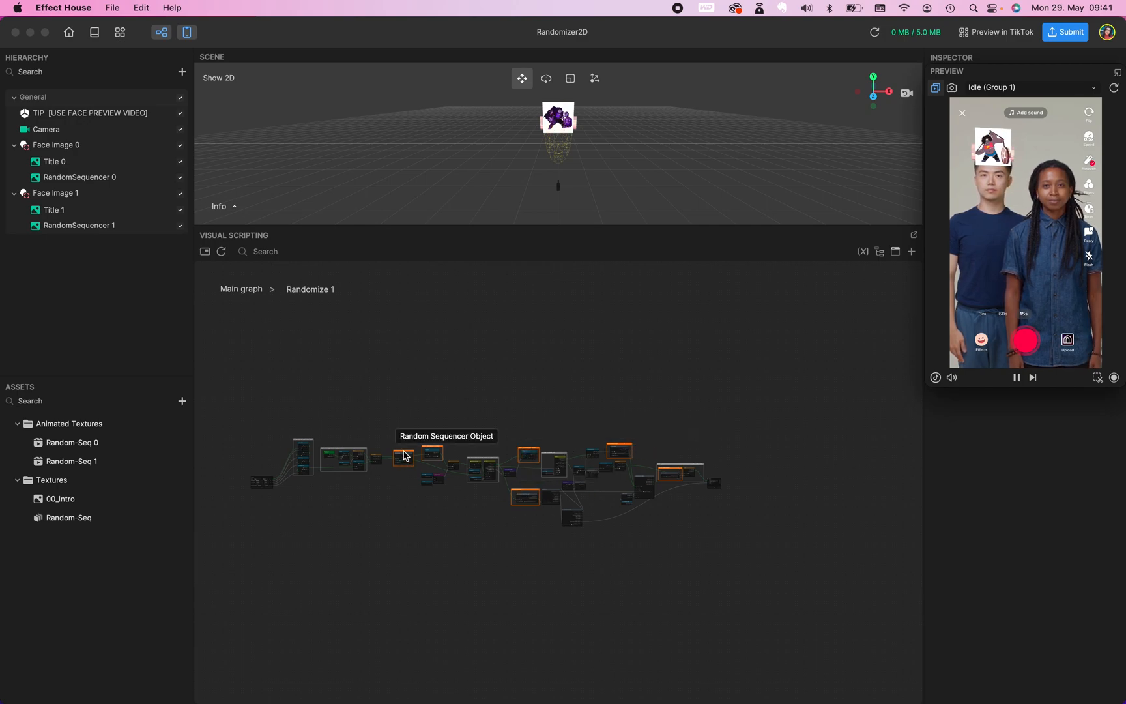
Retarget the first Set Visibility and Get Component nodes to RandomSequencer 1.
click(79, 225)
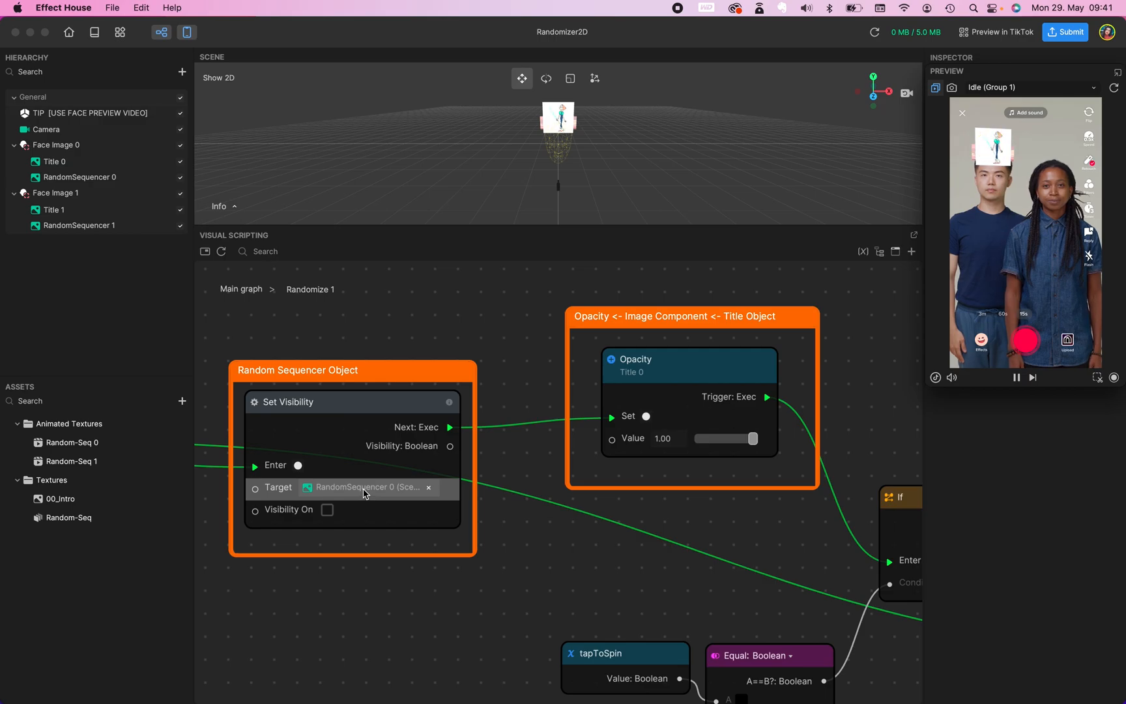
click(366, 487)
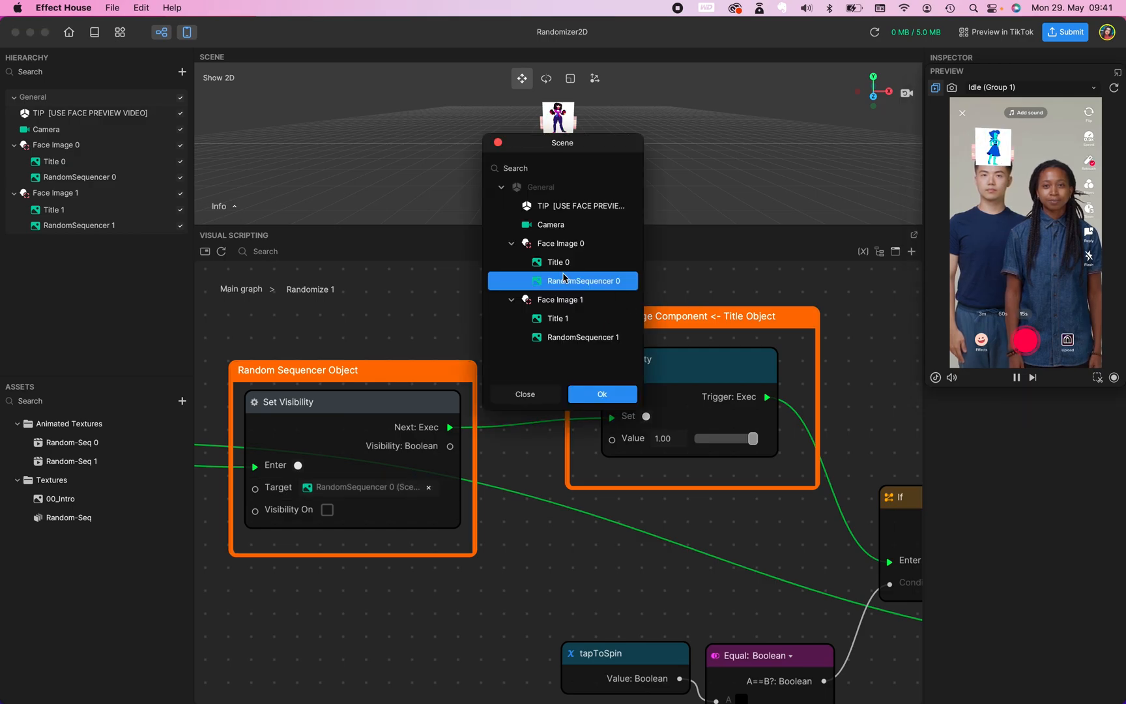
click(563, 337)
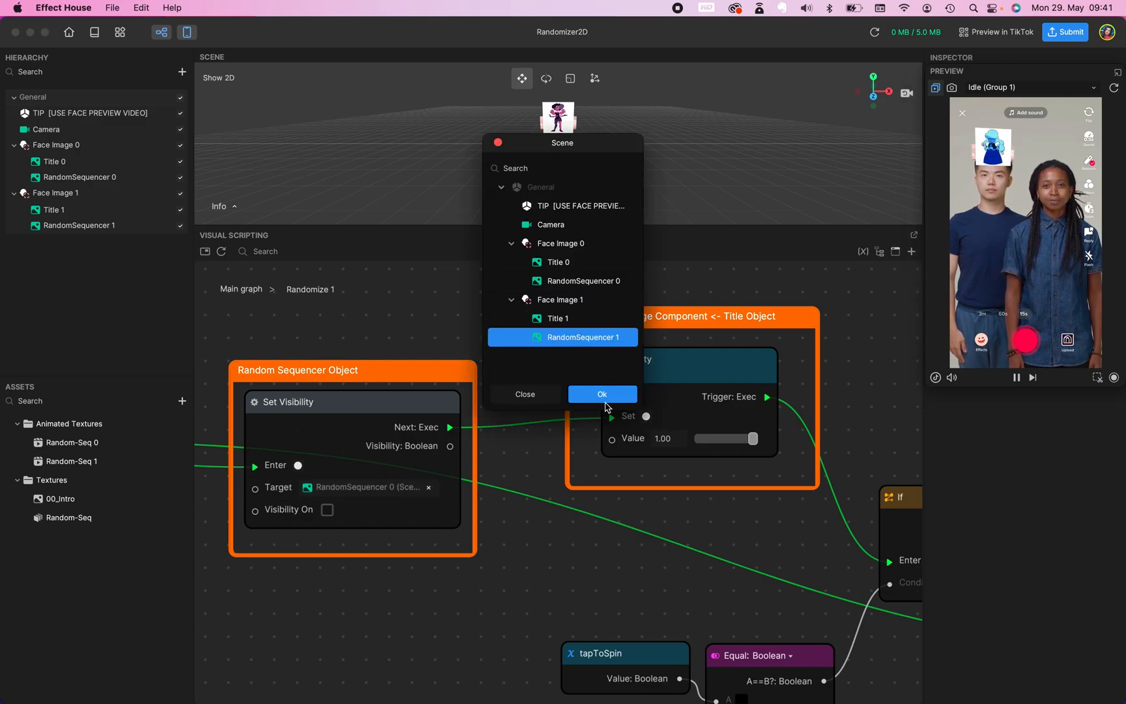
click(601, 394)
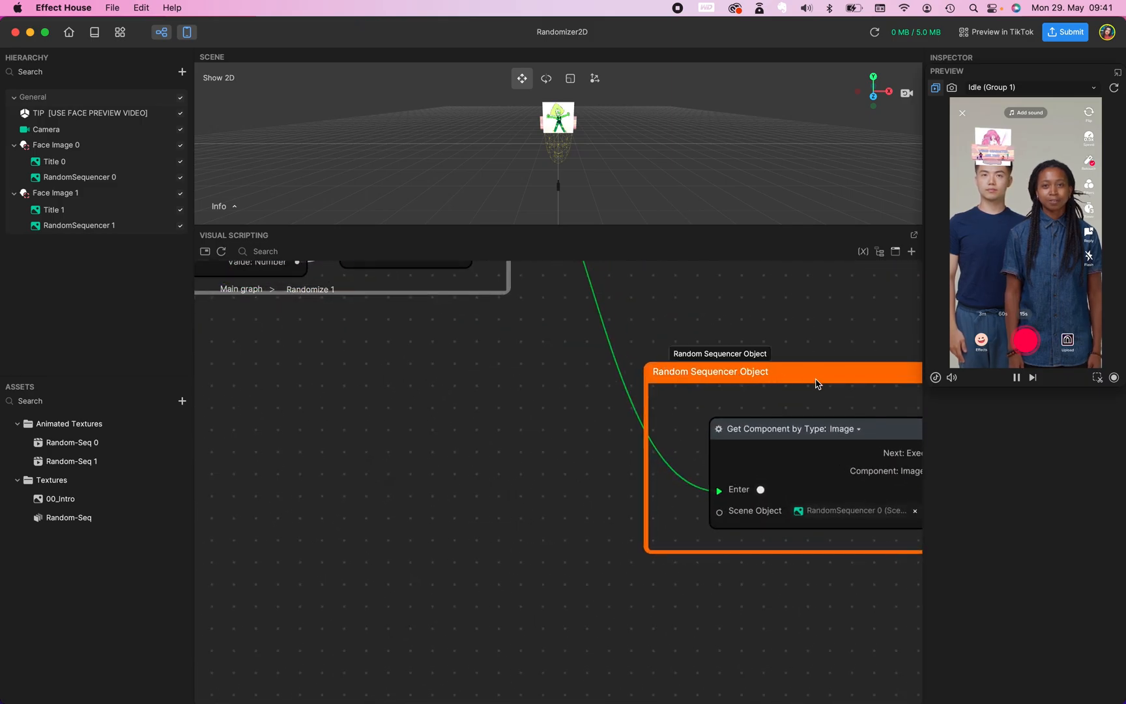
click(851, 510)
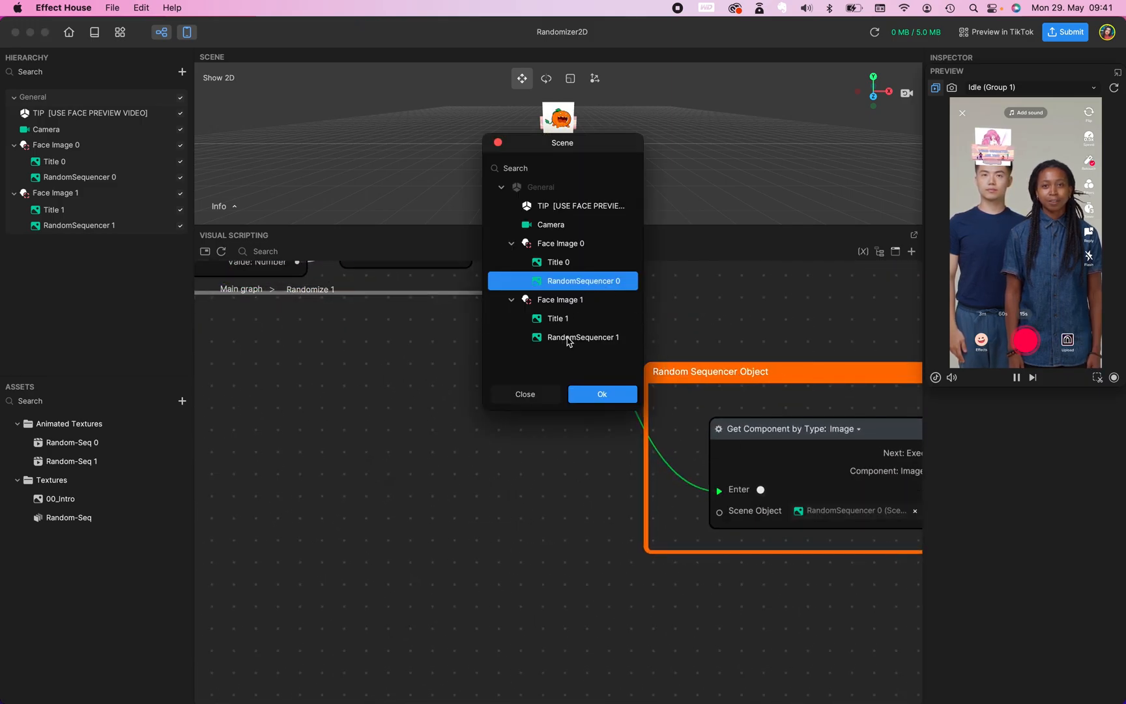
click(582, 337)
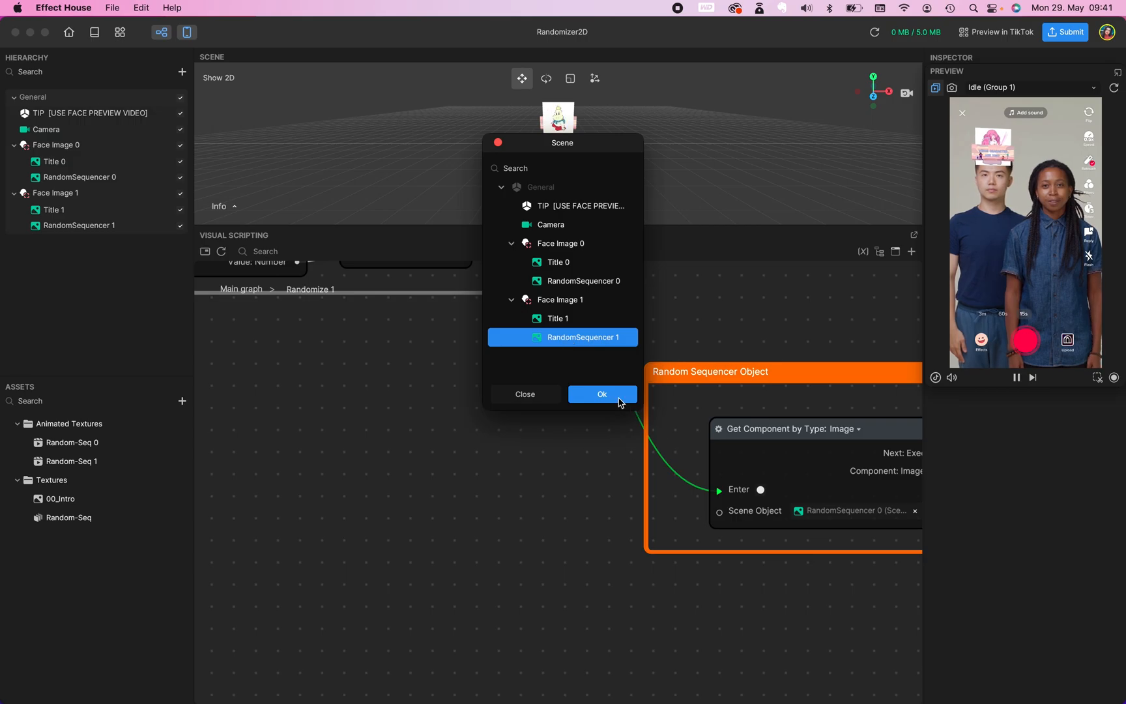
click(603, 393)
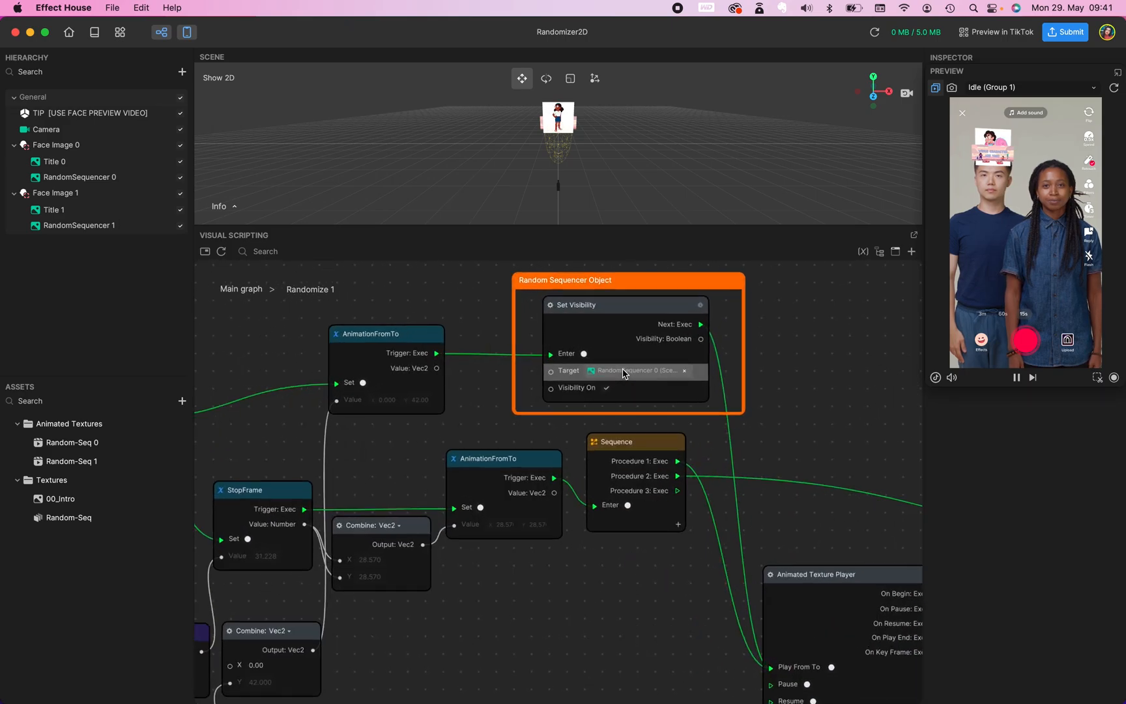
Retarget the second Set Visibility node and the Get Visibility check to RandomSequencer 1.
click(639, 371)
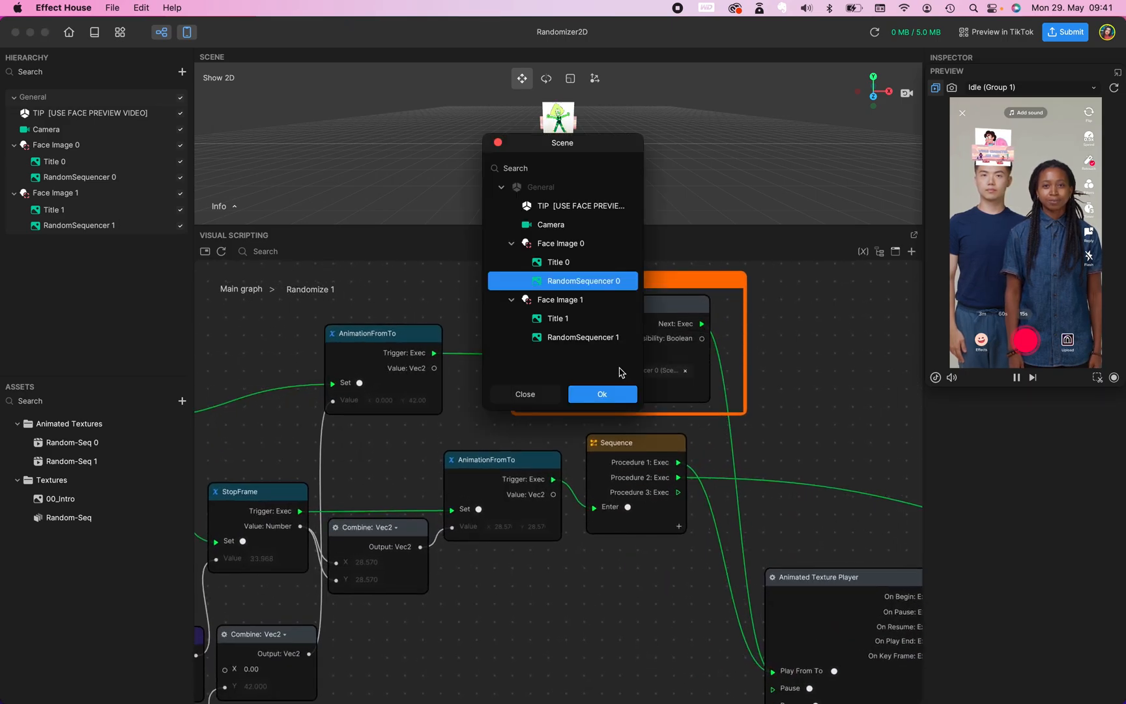
click(562, 337)
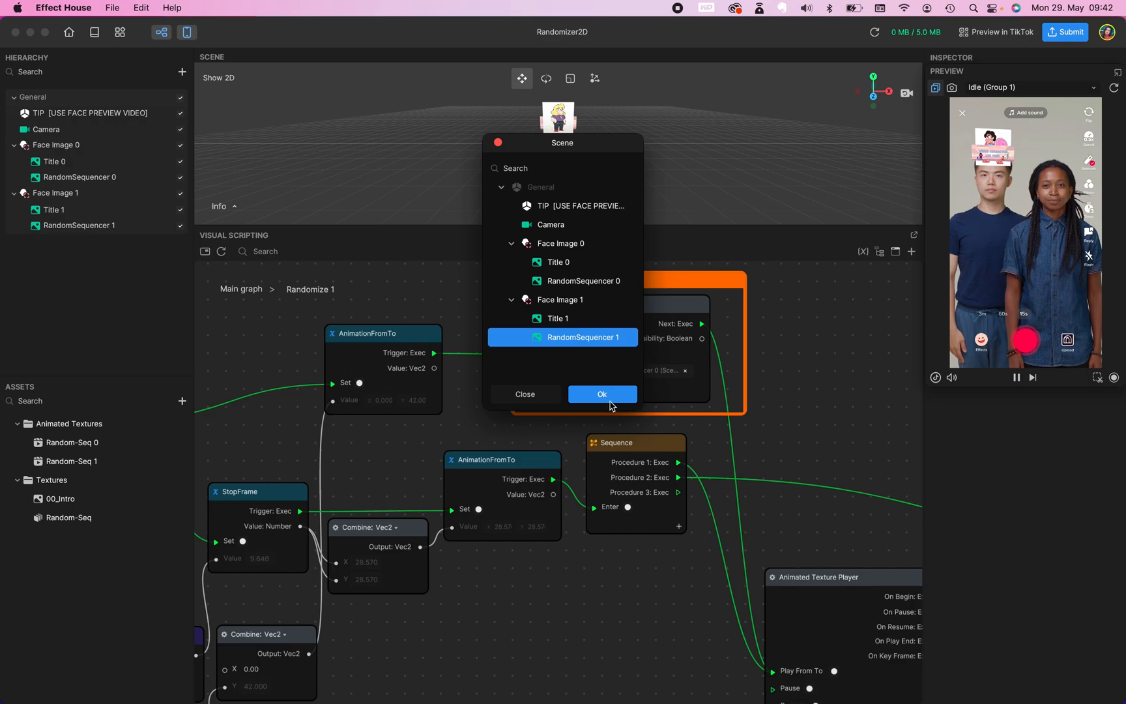
click(603, 394)
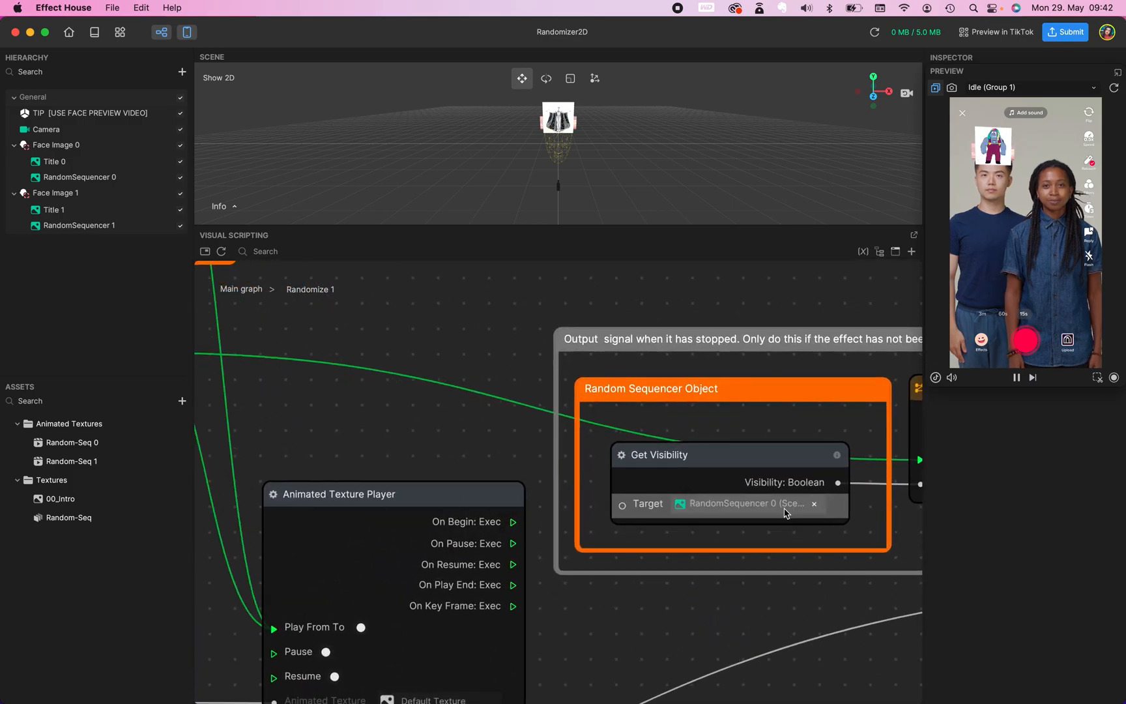
click(747, 503)
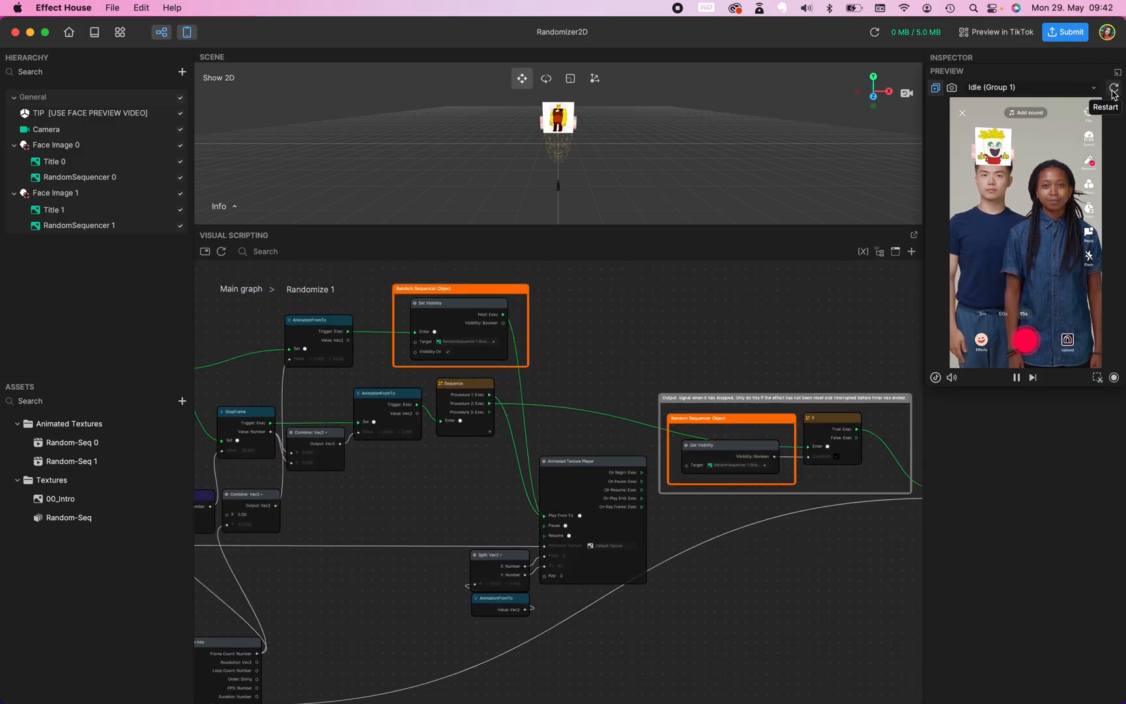
Restart the preview and set Face Image 1's Face Binding Which Face to 1.
click(1114, 88)
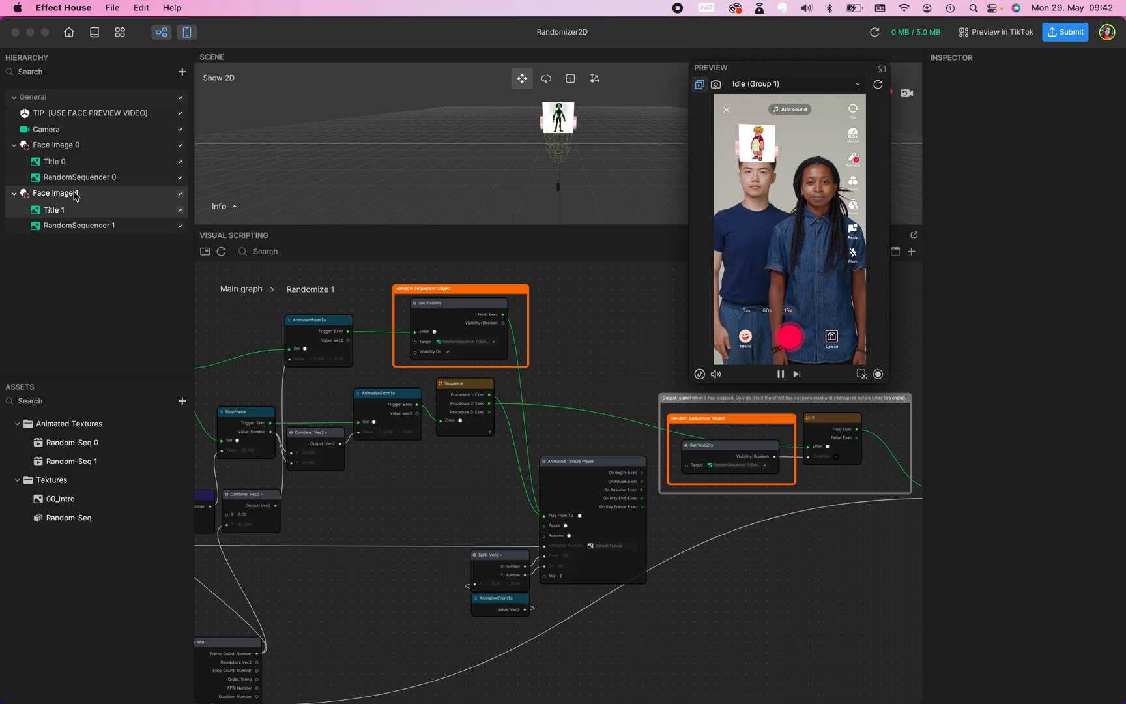
click(56, 192)
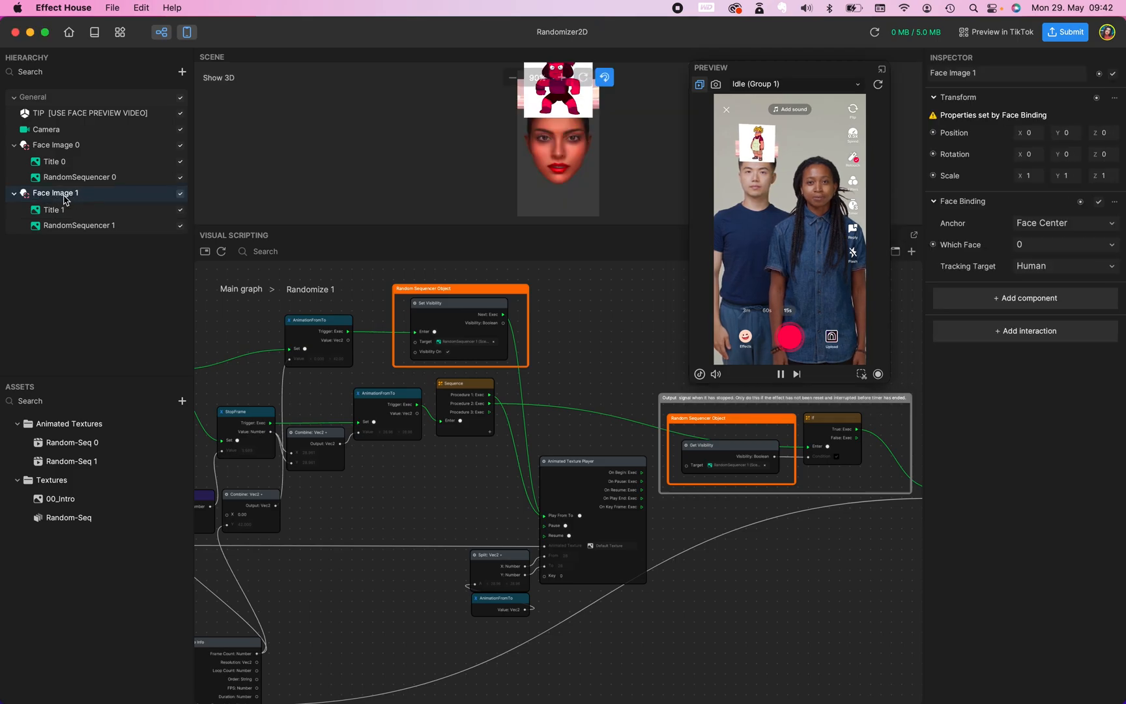
click(1065, 244)
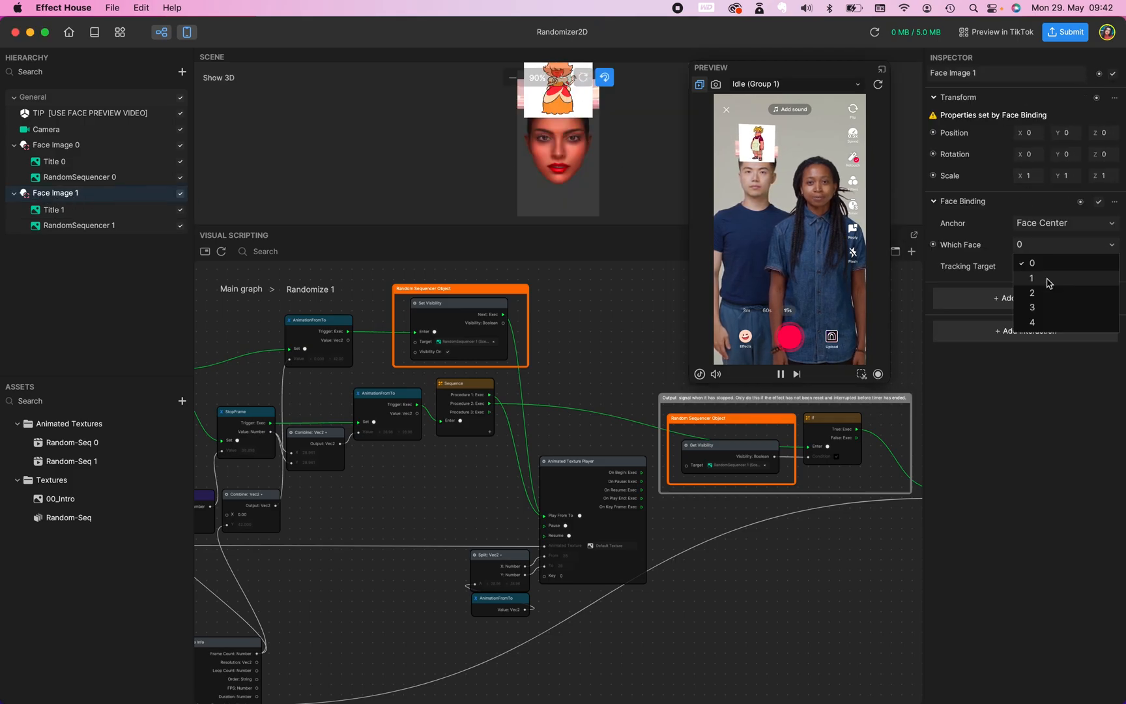
click(1032, 277)
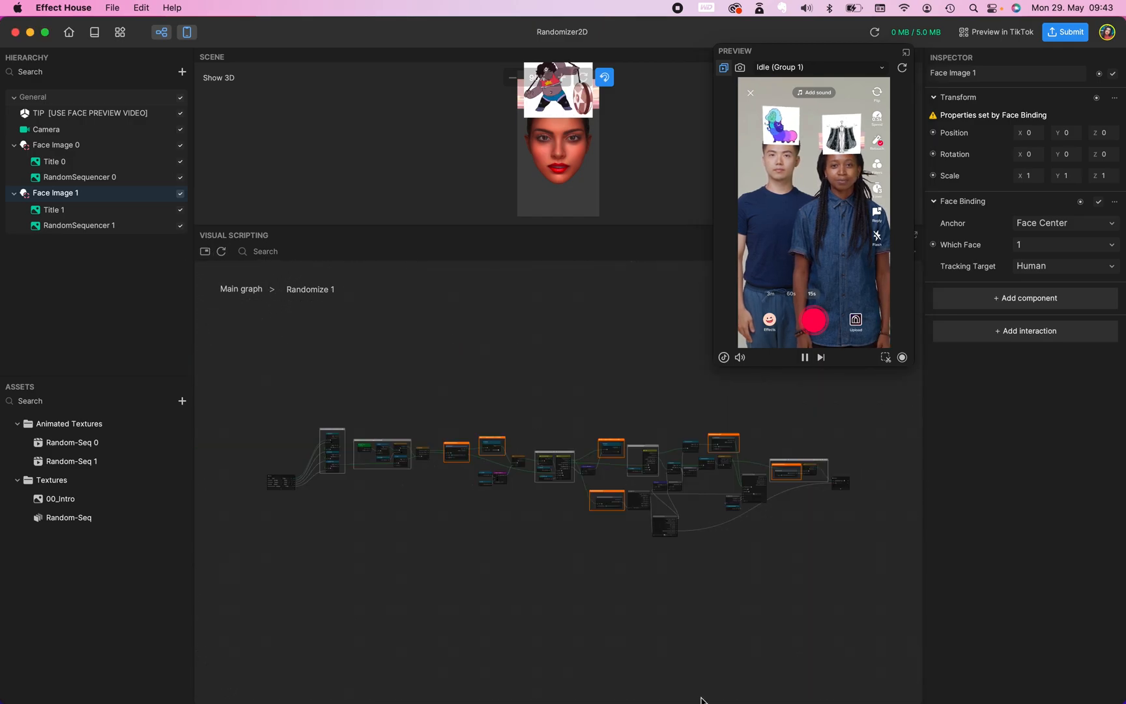
mouse_move(613, 444)
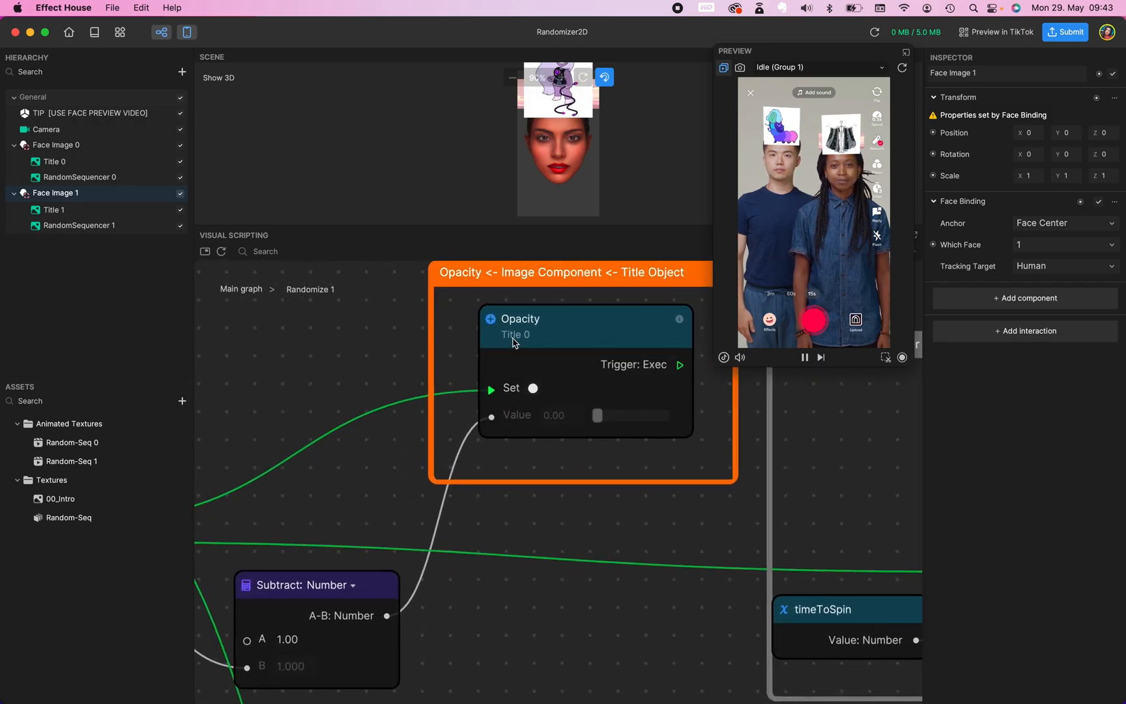
mouse_move(567, 330)
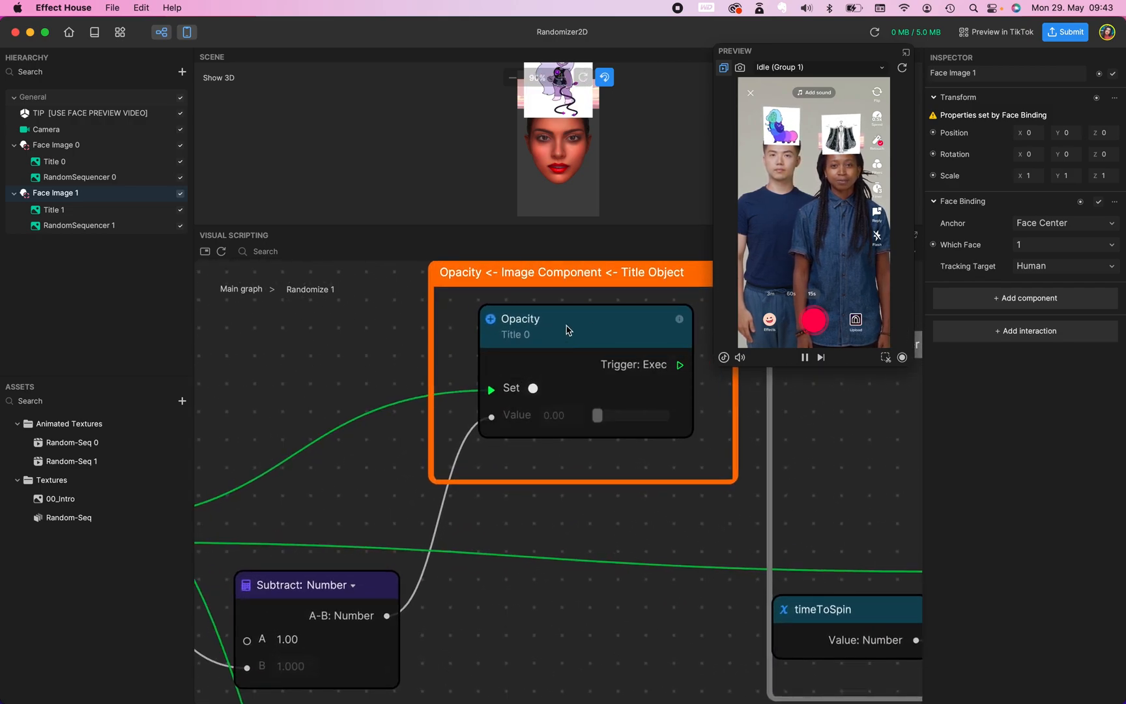
Select Title 1 and add a Set Opacity node from its Image > Opacity property.
click(52, 209)
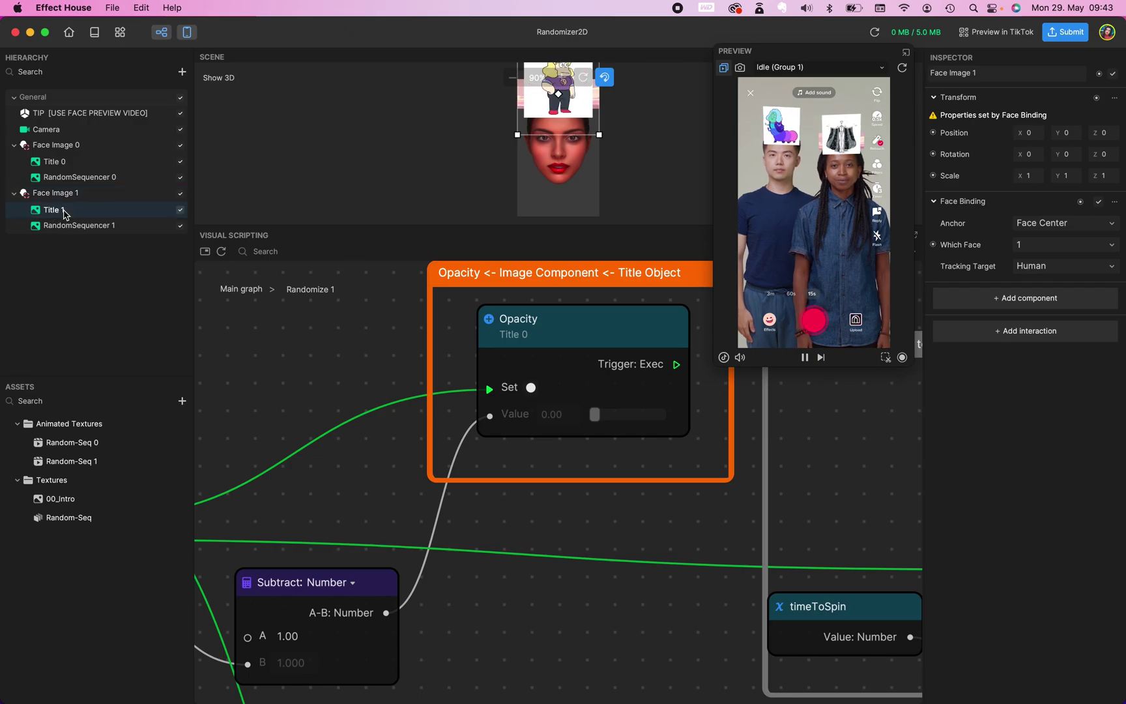
click(54, 209)
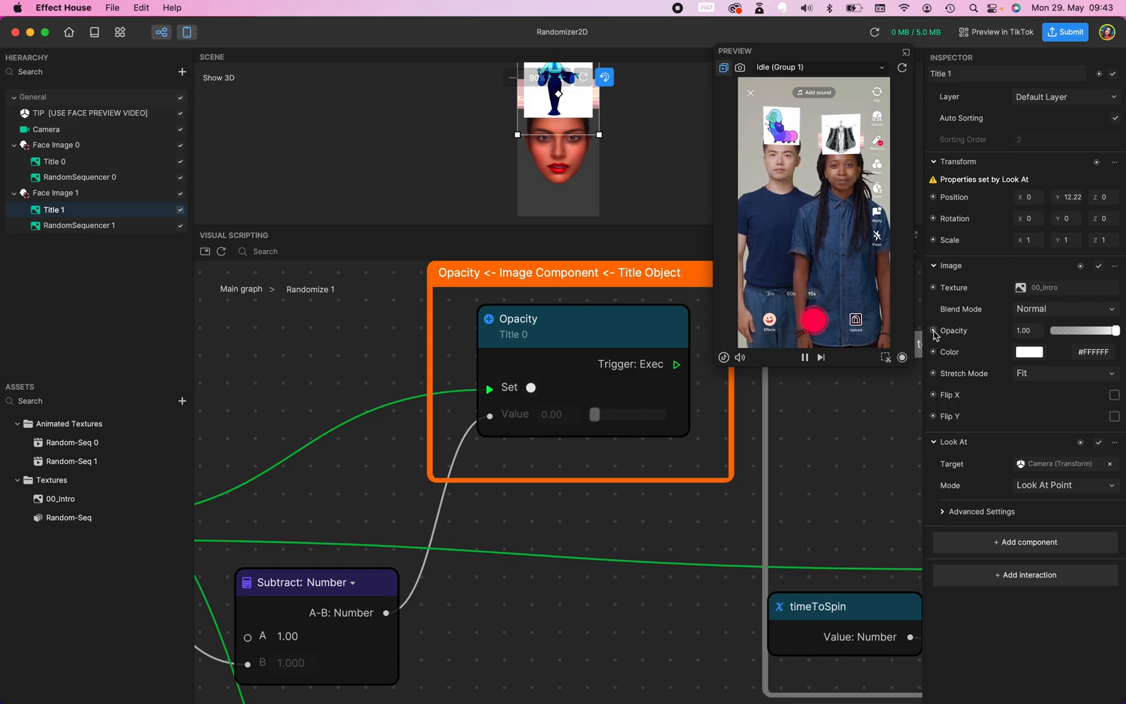
click(953, 330)
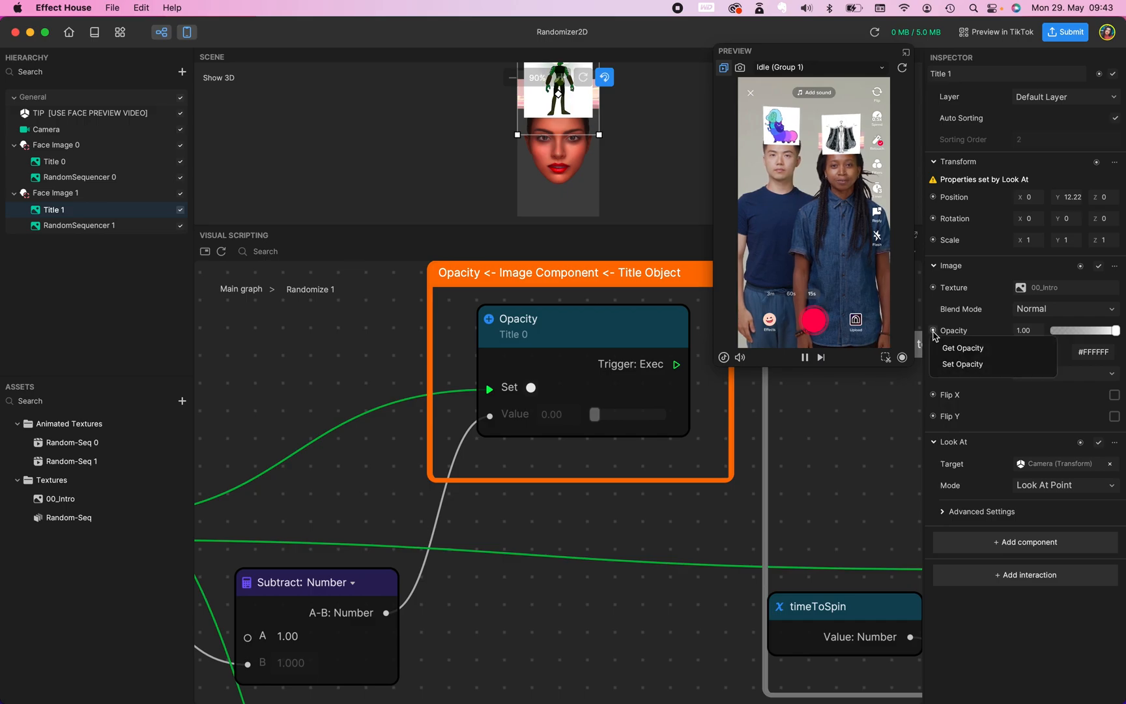
mouse_move(962, 348)
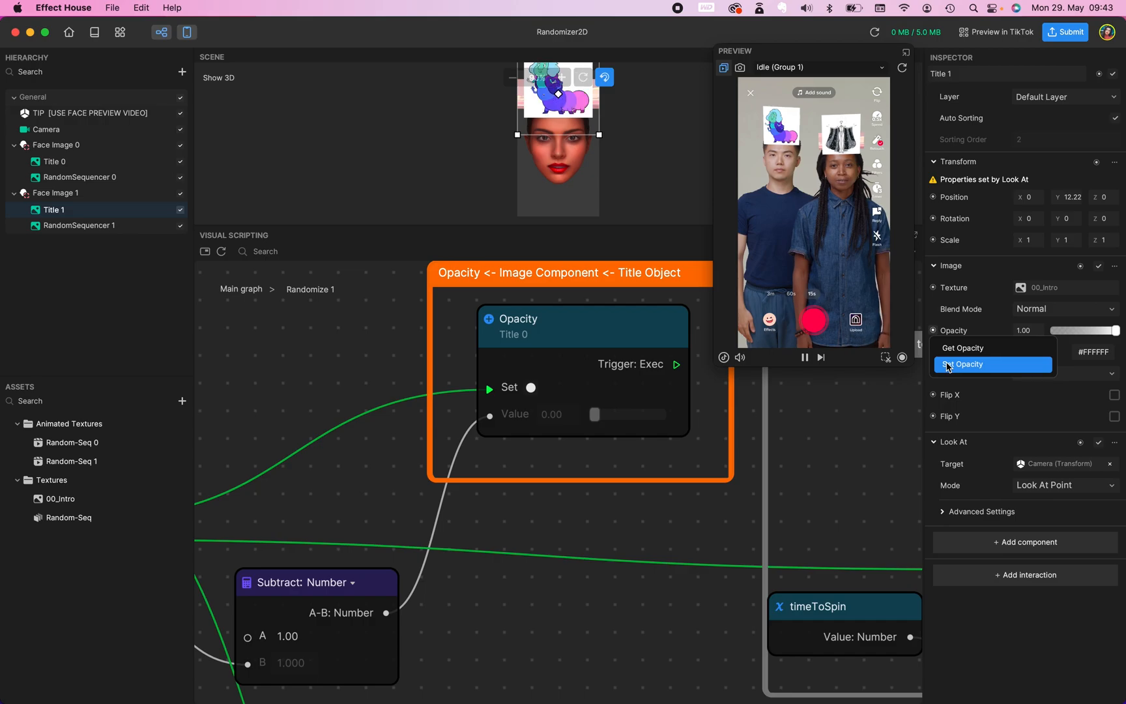
click(967, 364)
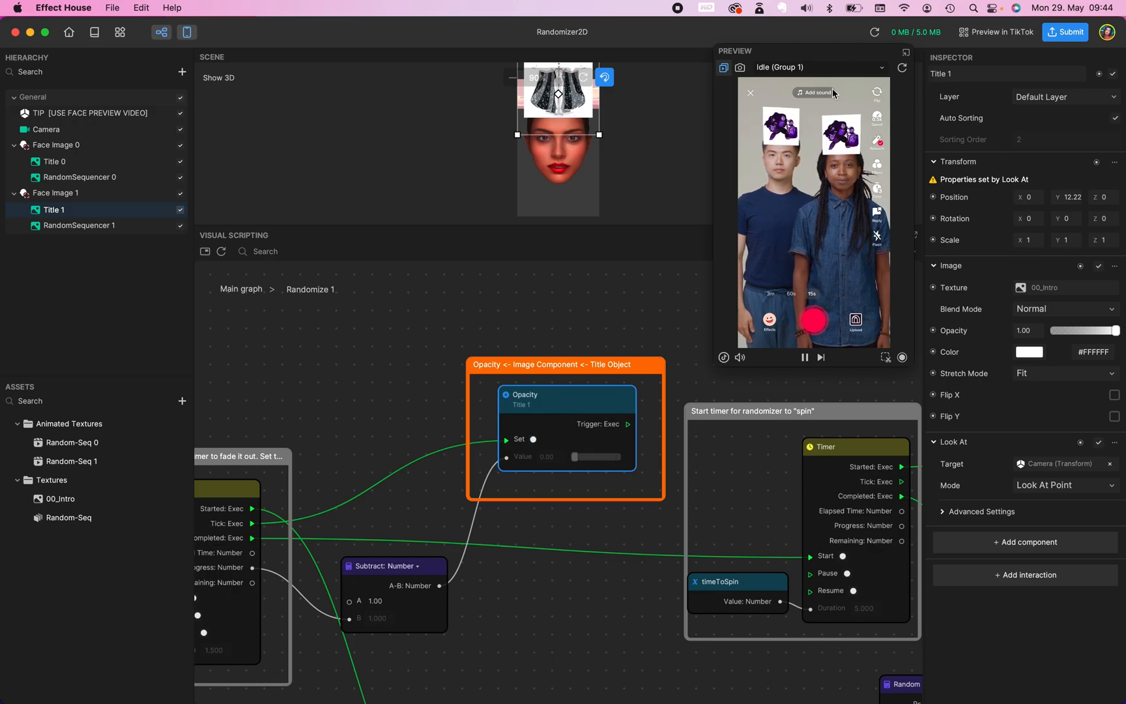
Select Random-Seq 0 in Assets to view its animation texture settings.
click(75, 442)
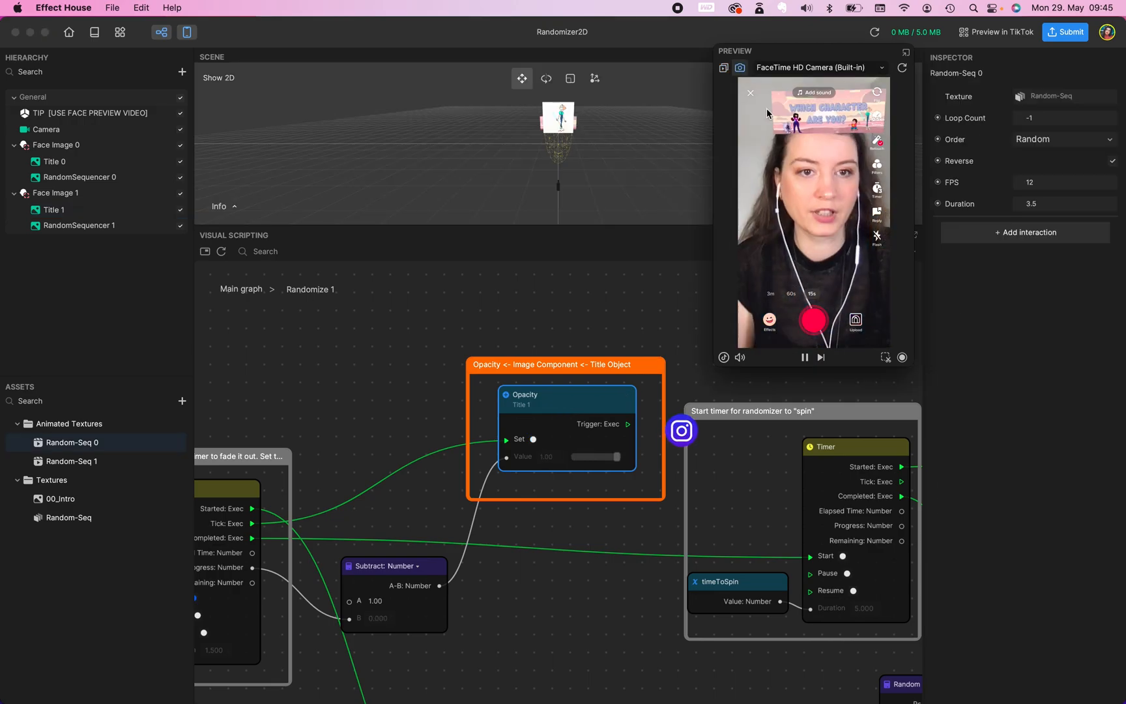